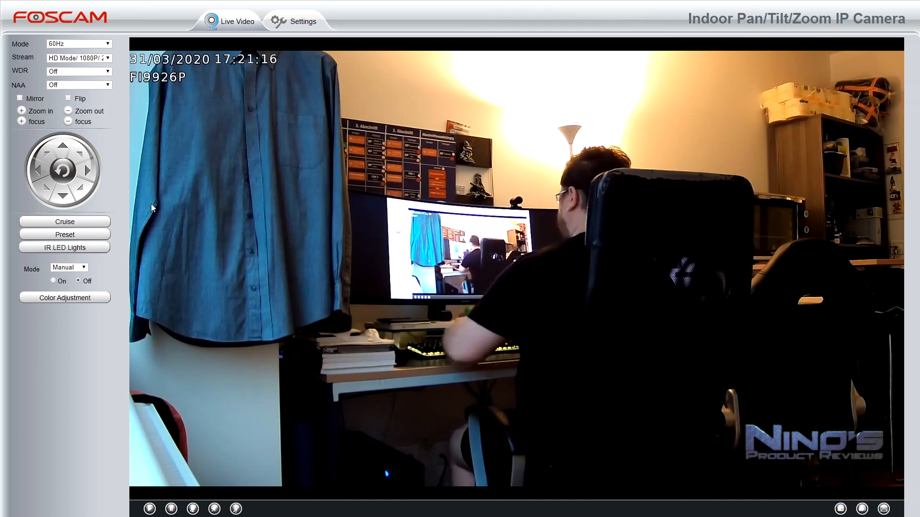
Keep anti-flicker at 60Hz and turn wide dynamic range on, then back off
click(78, 44)
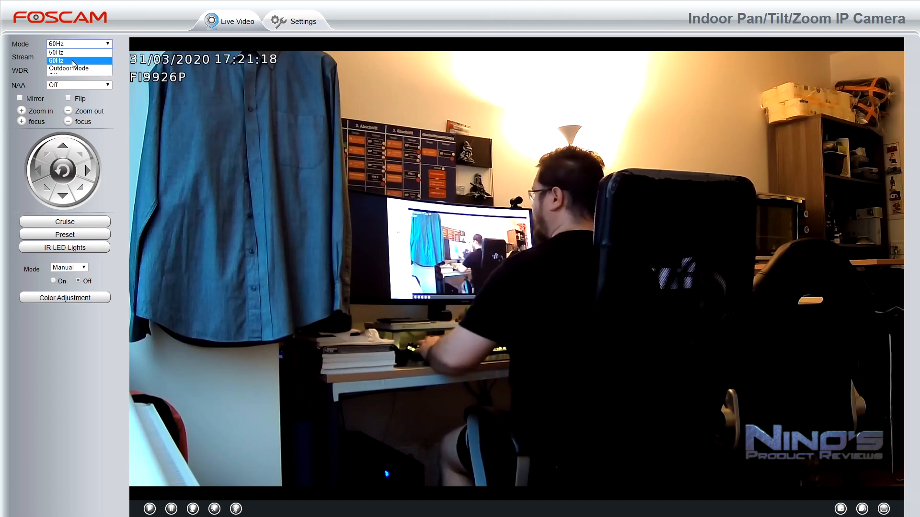
mouse_move(69, 68)
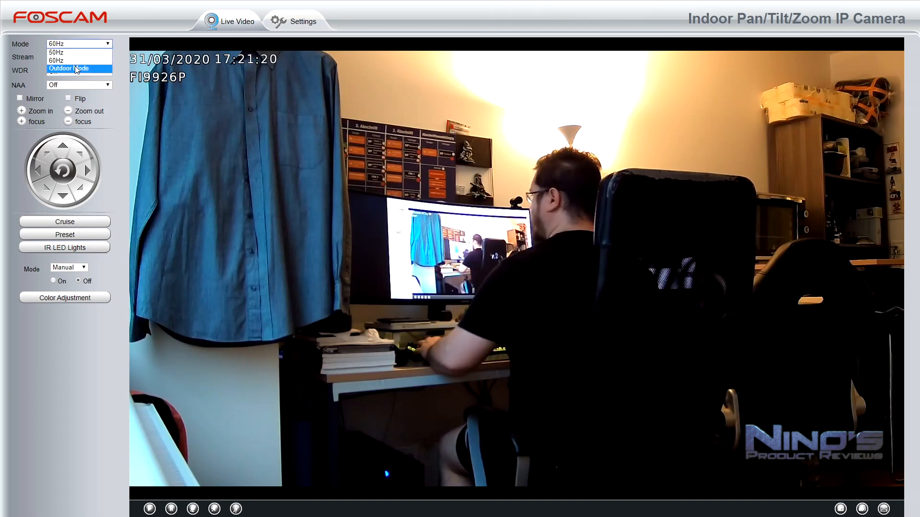
click(79, 57)
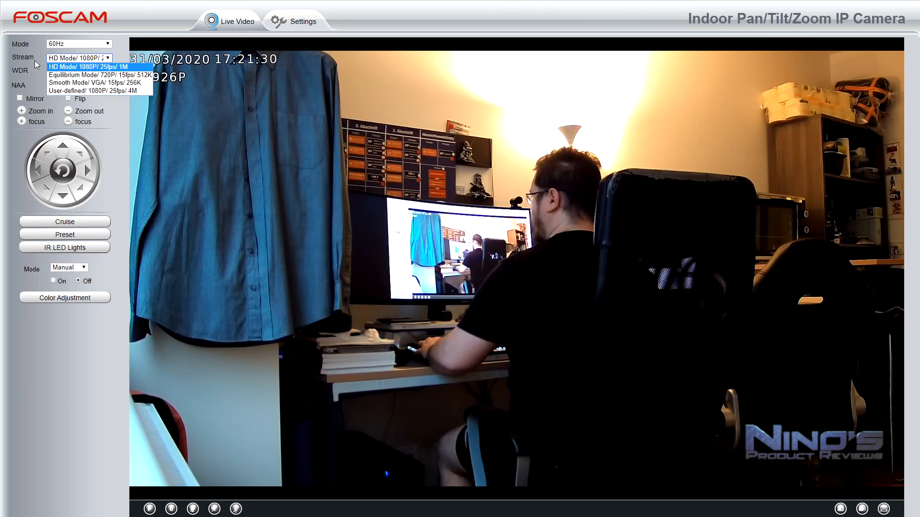
click(78, 71)
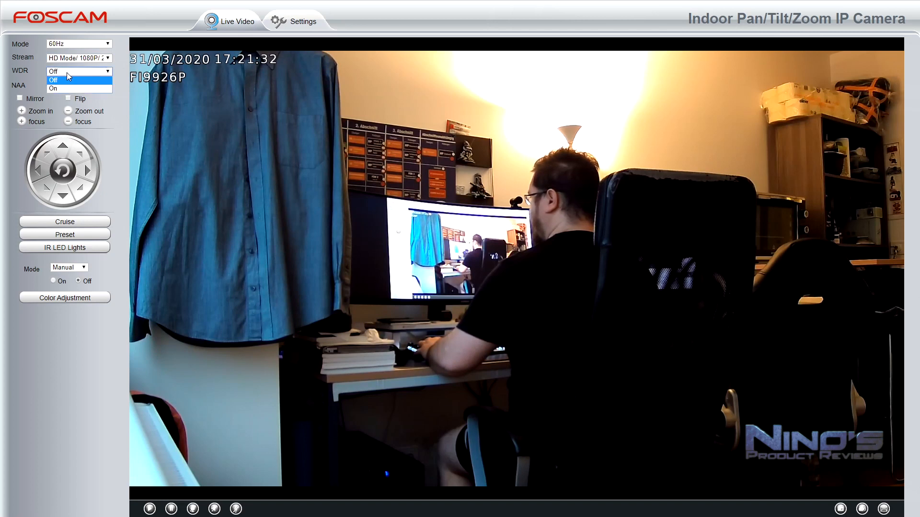
click(53, 88)
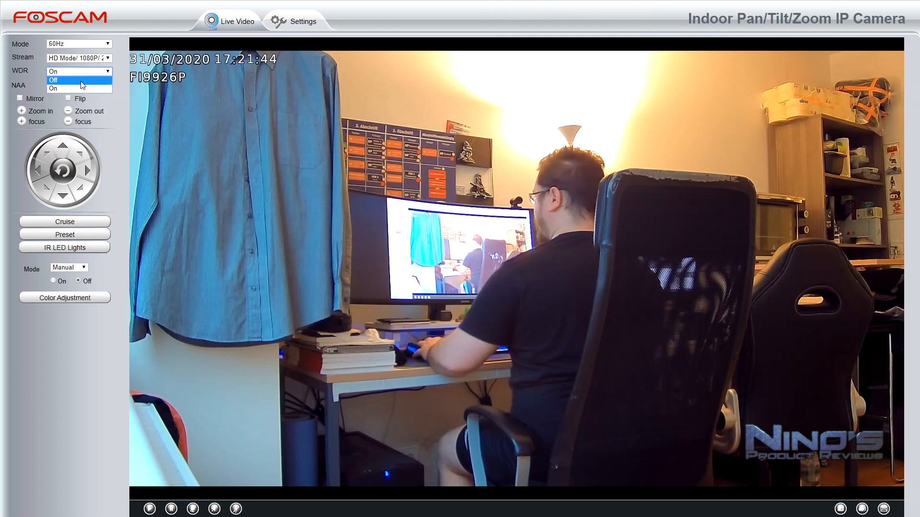
click(52, 81)
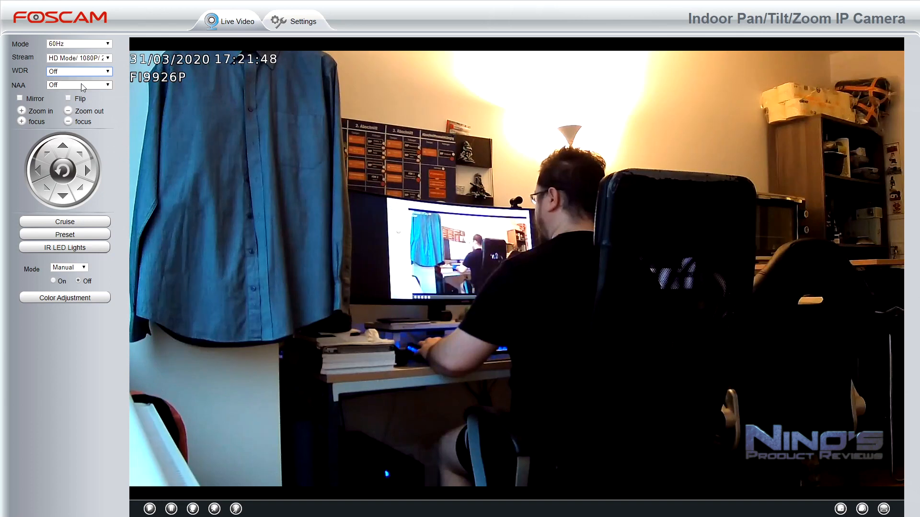
Check the NAA options, leaving NAA off
click(78, 84)
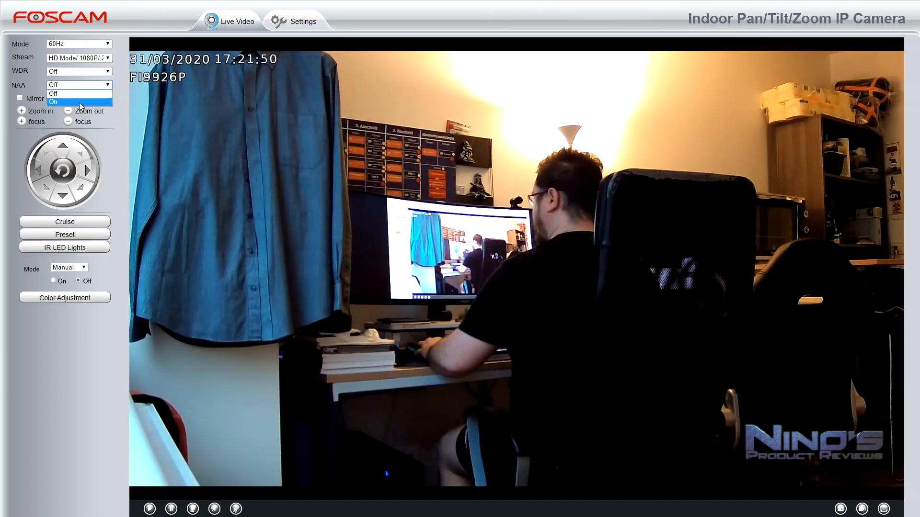
click(79, 84)
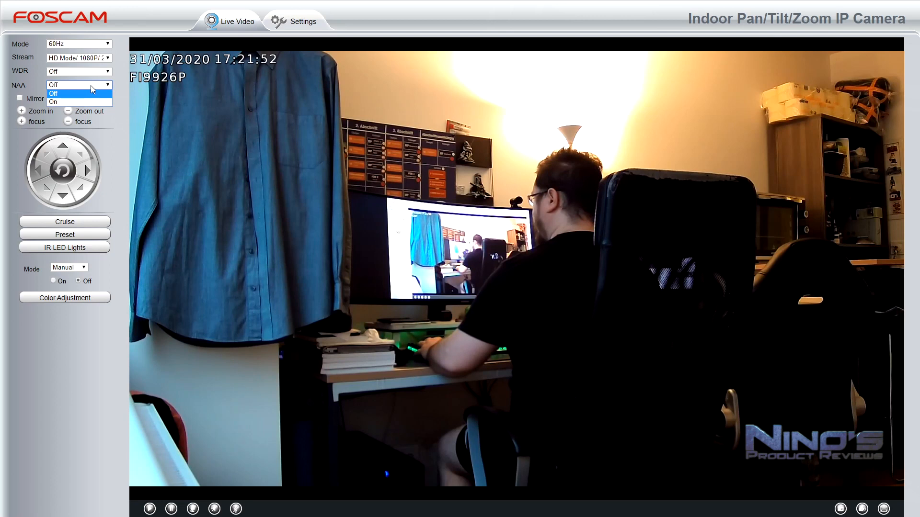
click(79, 84)
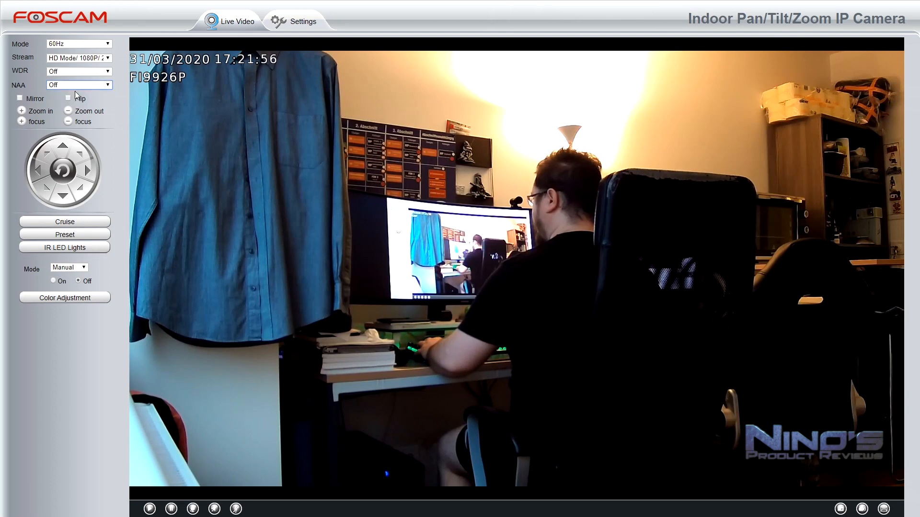
click(78, 84)
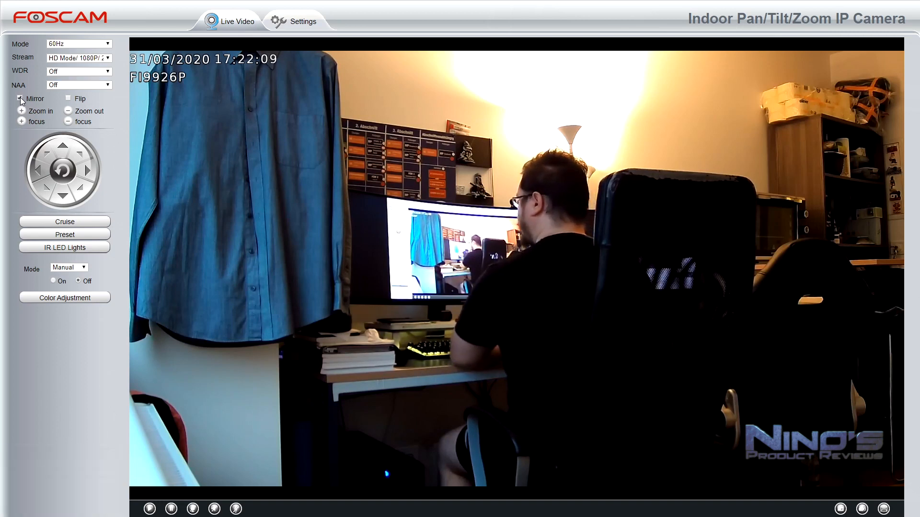
Mirror and then flip the live picture, restoring each to normal
click(19, 98)
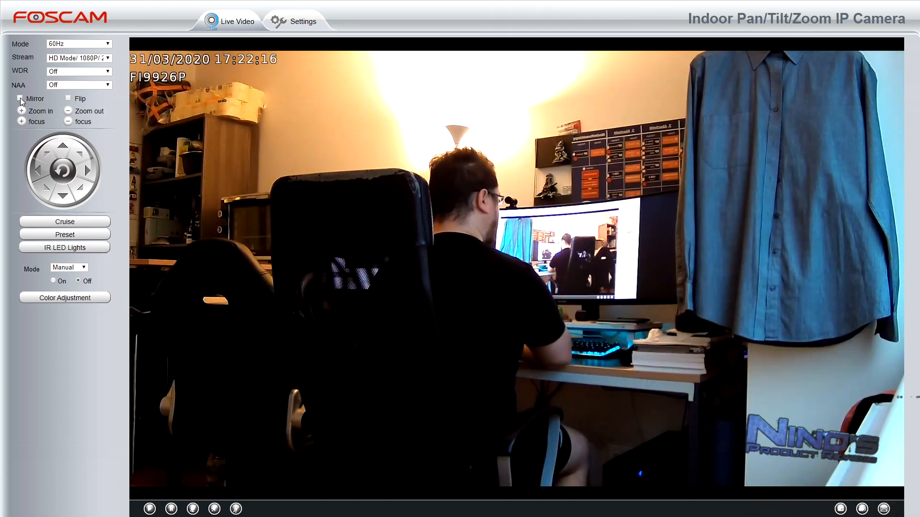
click(20, 98)
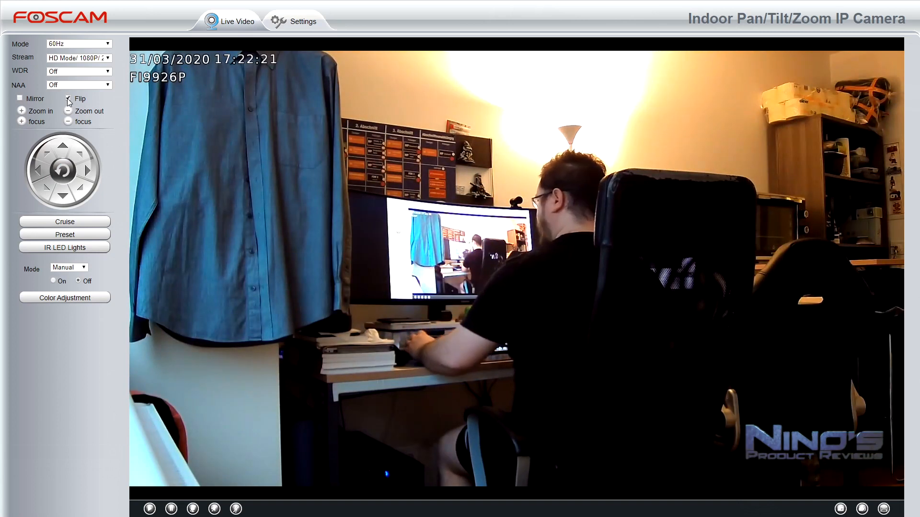
click(68, 97)
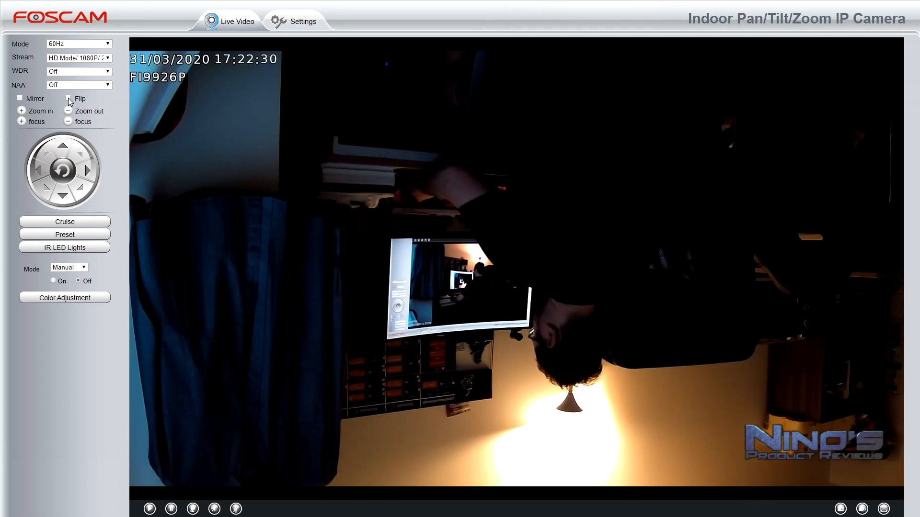
click(69, 97)
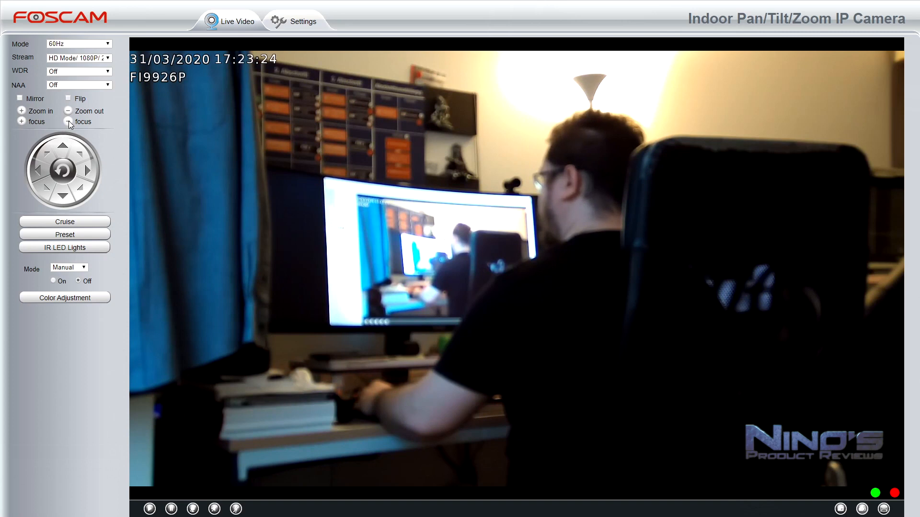
Blur and refocus the picture, then tilt the camera up and back down
click(22, 121)
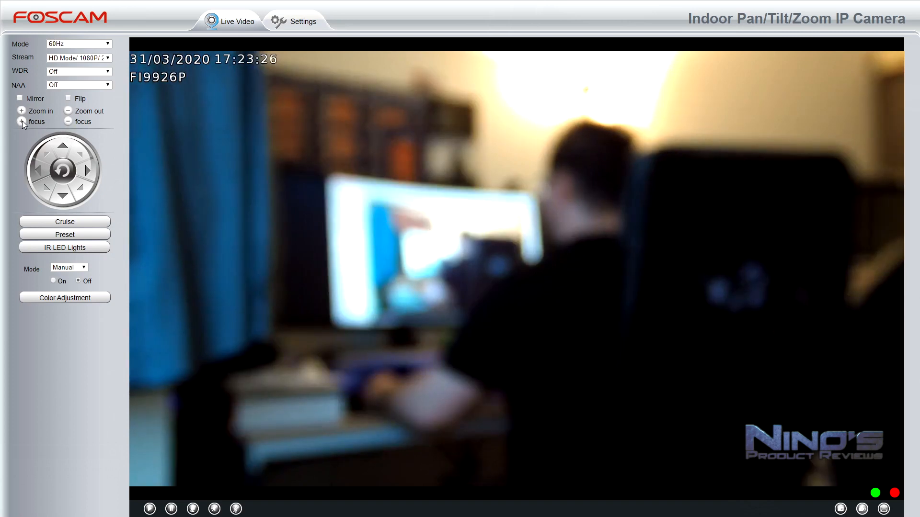
click(21, 121)
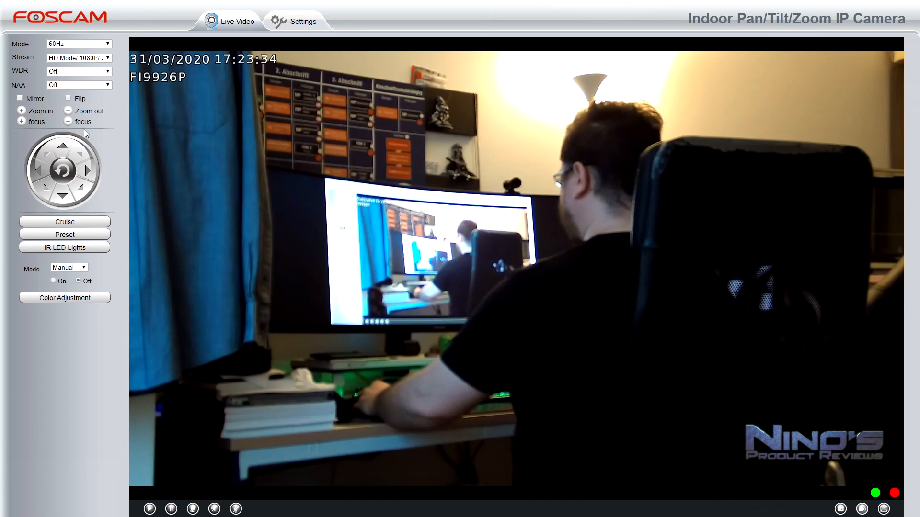
click(64, 148)
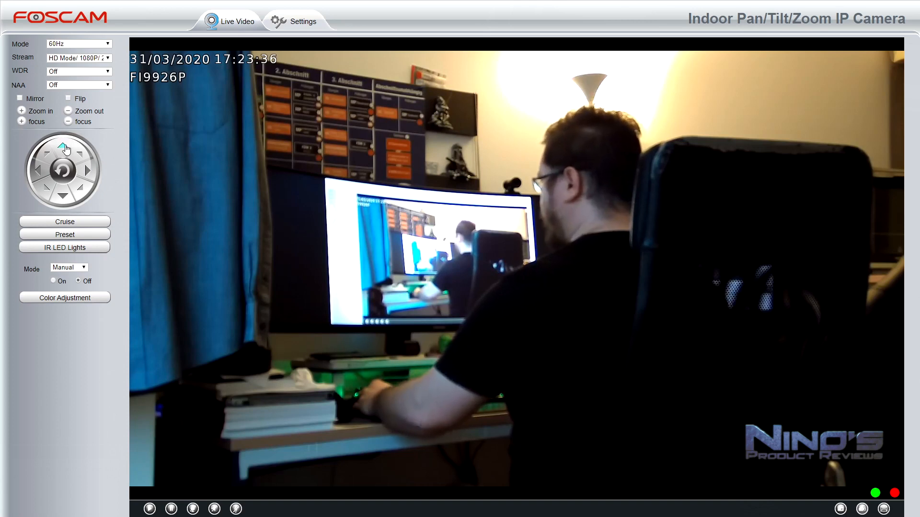
click(63, 196)
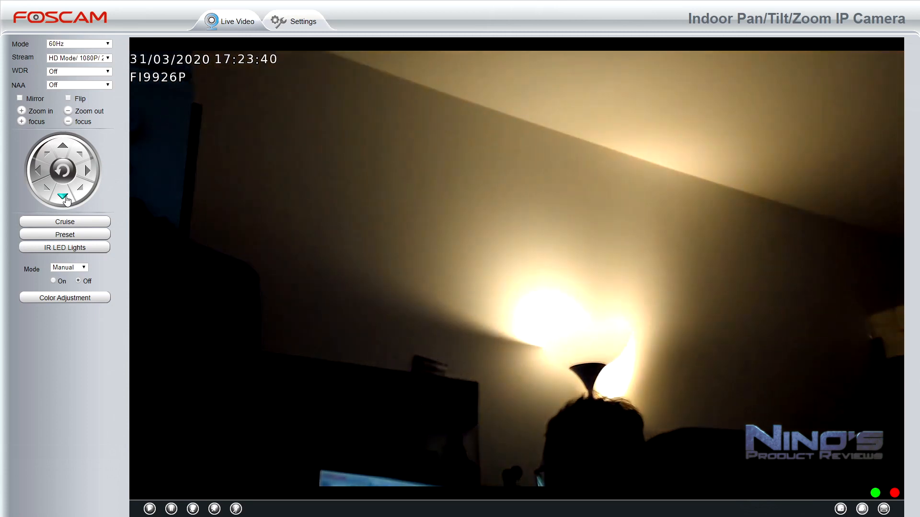
click(63, 197)
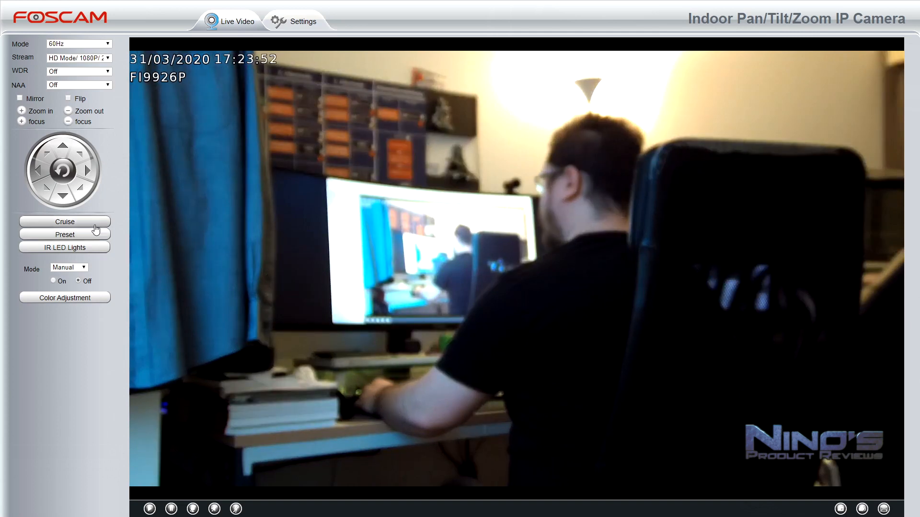
Browse Cruise and Preset options, keeping TopMost, and show the IR light options
click(64, 221)
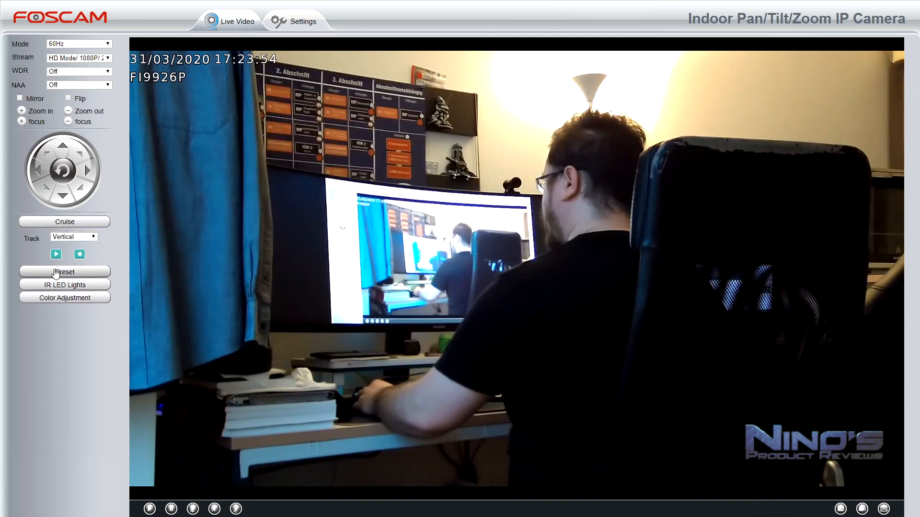
click(73, 236)
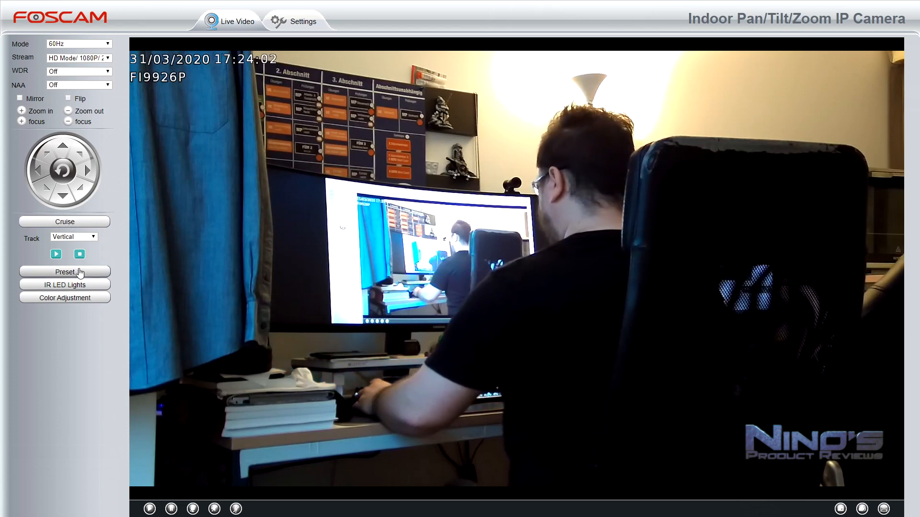
click(68, 249)
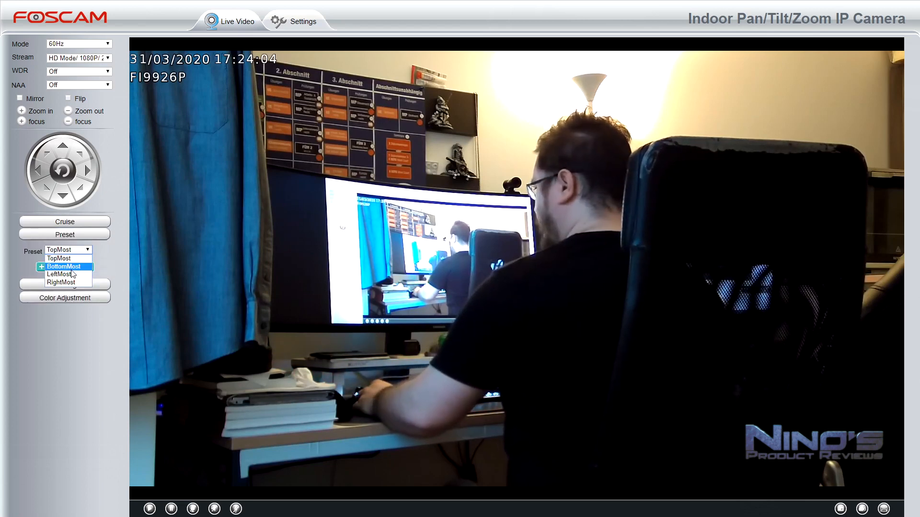
click(59, 258)
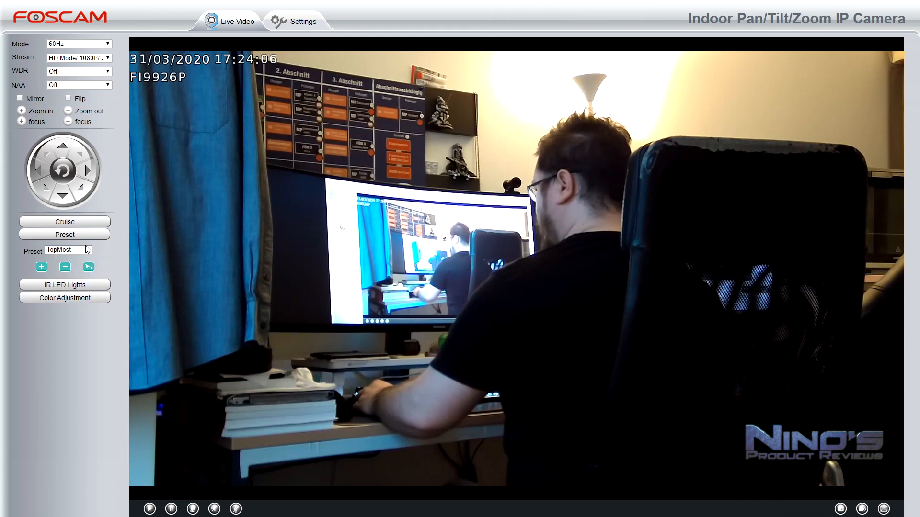
click(64, 285)
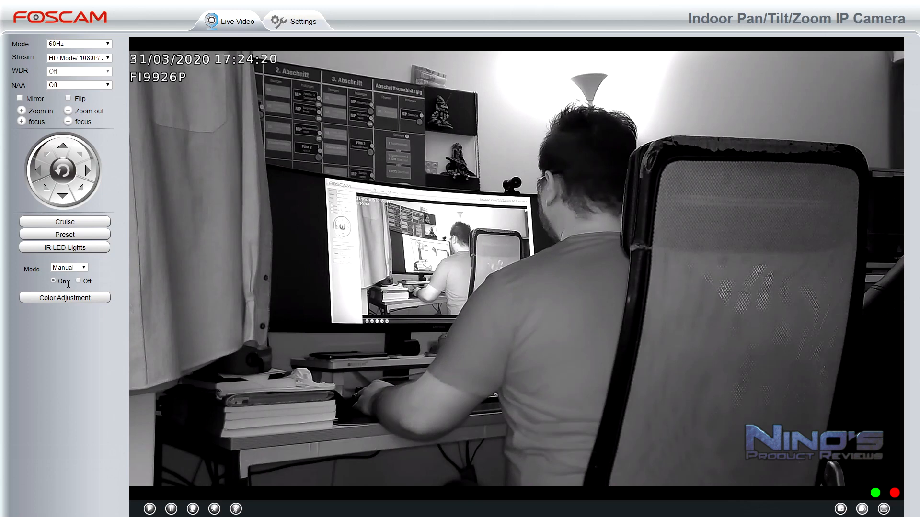
Switch the infrared lights back off and view the colour adjustment sliders
click(78, 281)
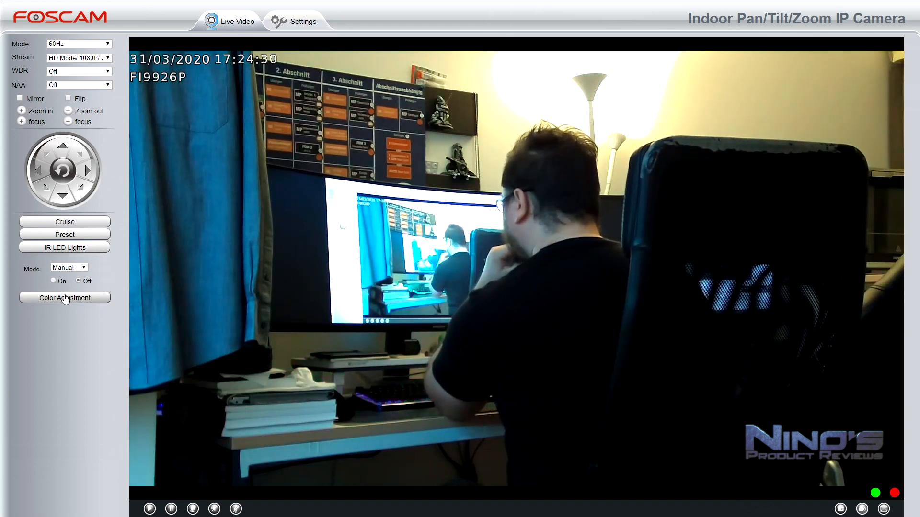
click(64, 297)
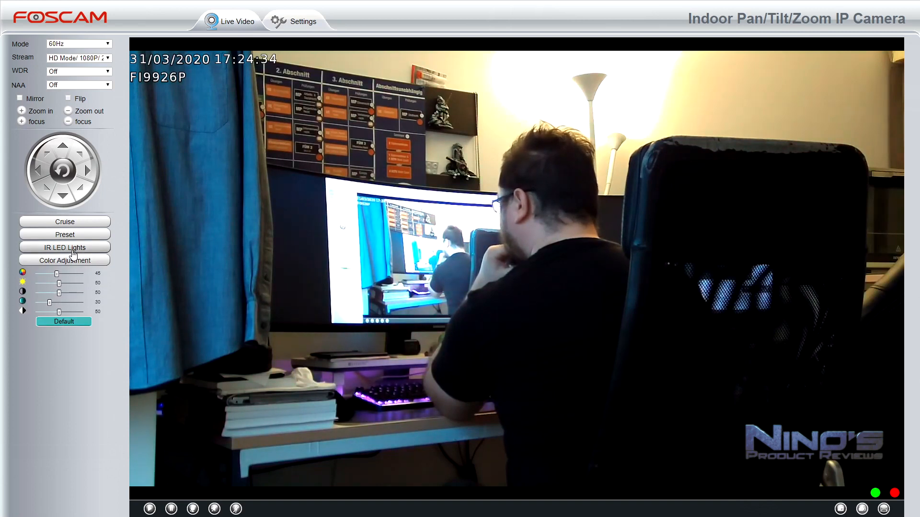
click(65, 247)
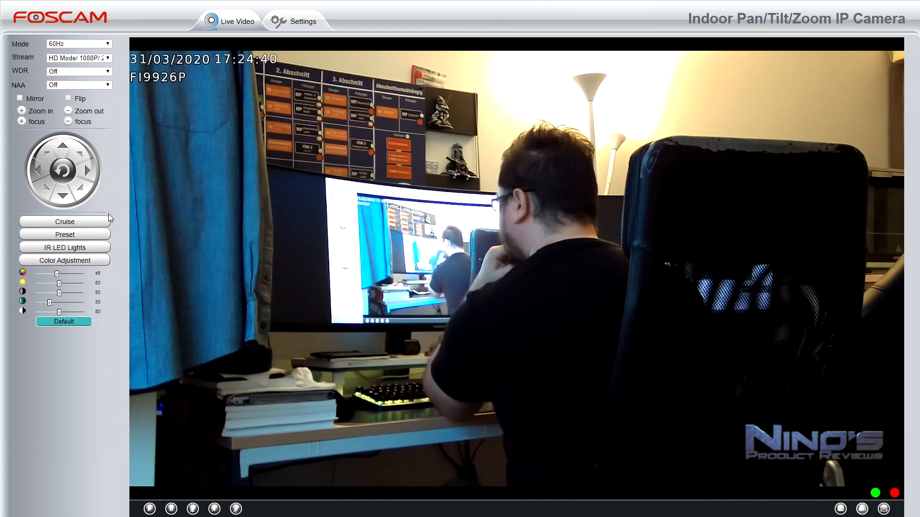
mouse_move(196, 416)
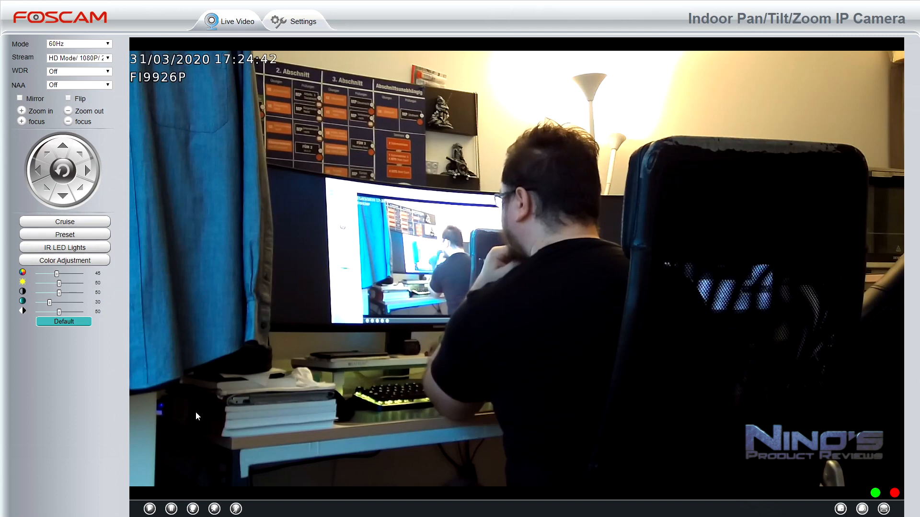
mouse_move(172, 508)
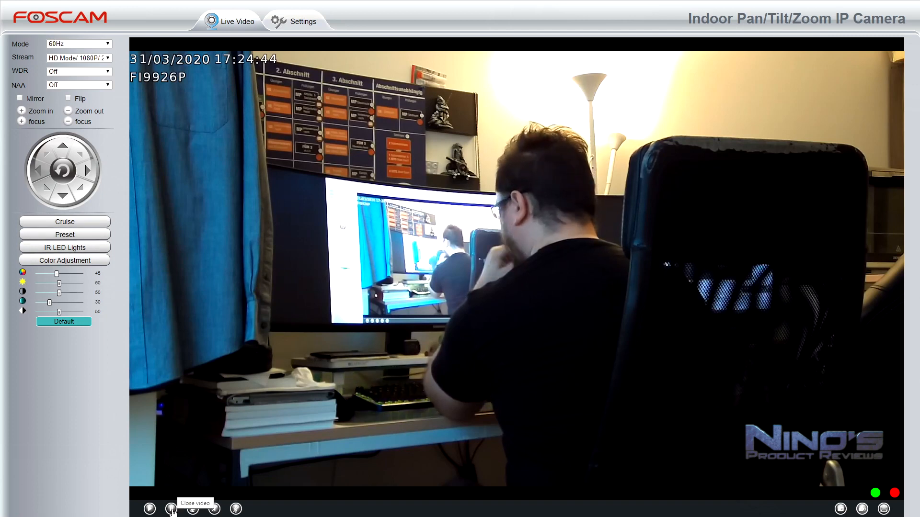
Stop and resume the live stream, then open the Settings pages
click(172, 508)
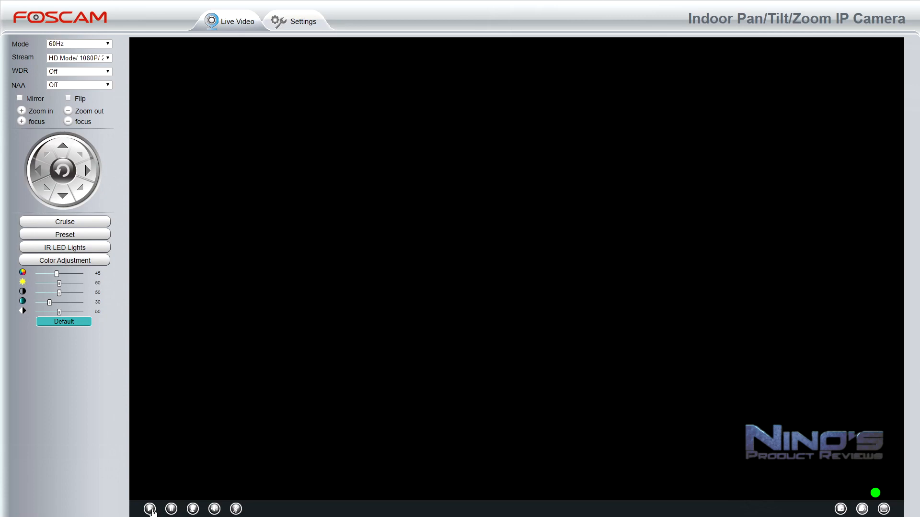
click(150, 509)
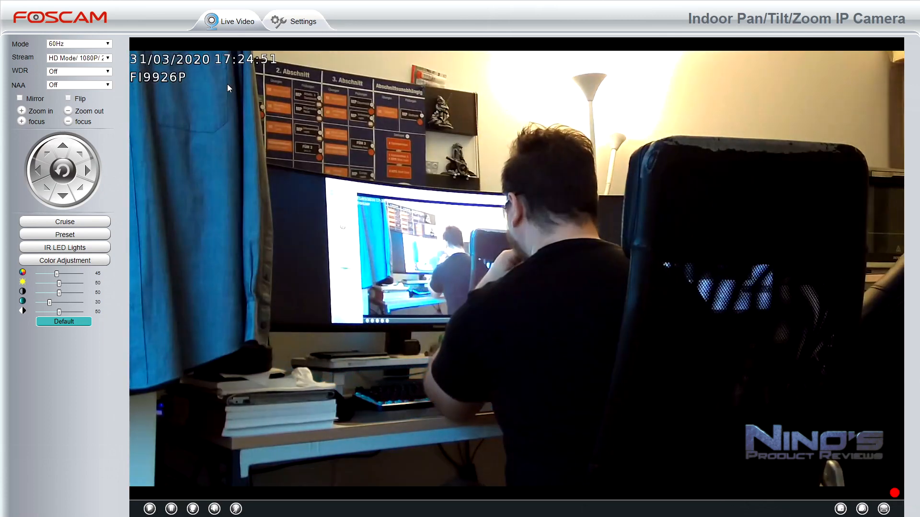
click(298, 21)
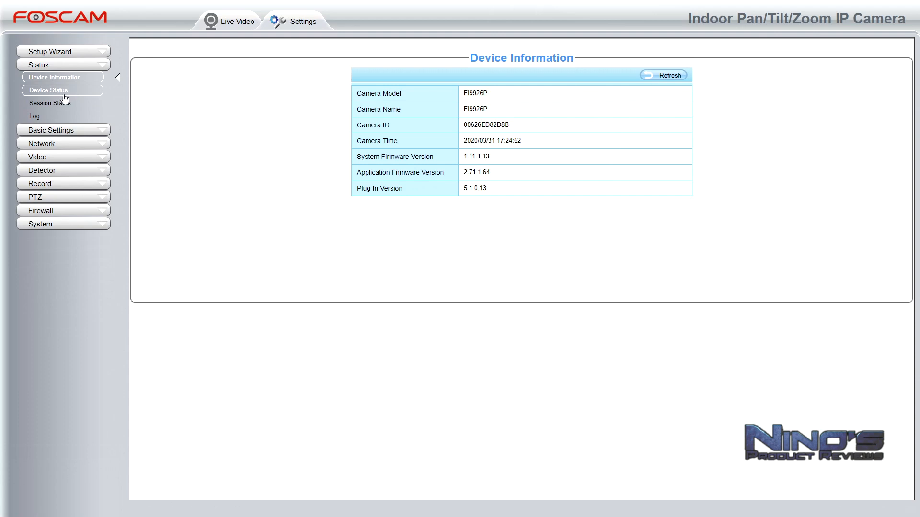
Switch between Device Status and Device Information, view Session Status, and expand Basic Settings
click(48, 89)
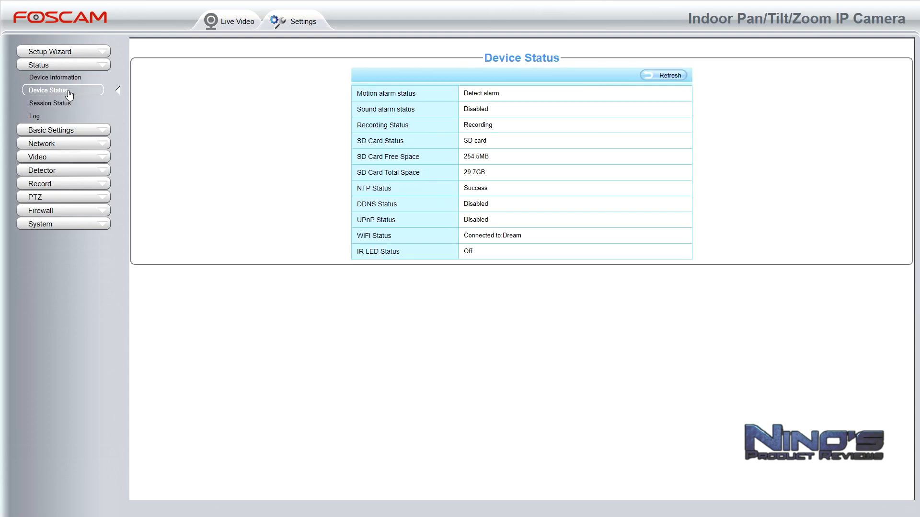
mouse_move(454, 109)
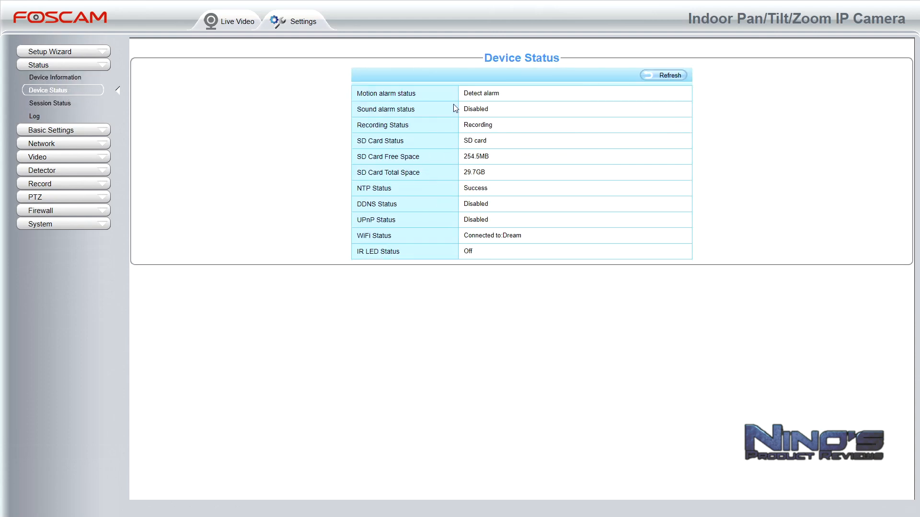
click(55, 77)
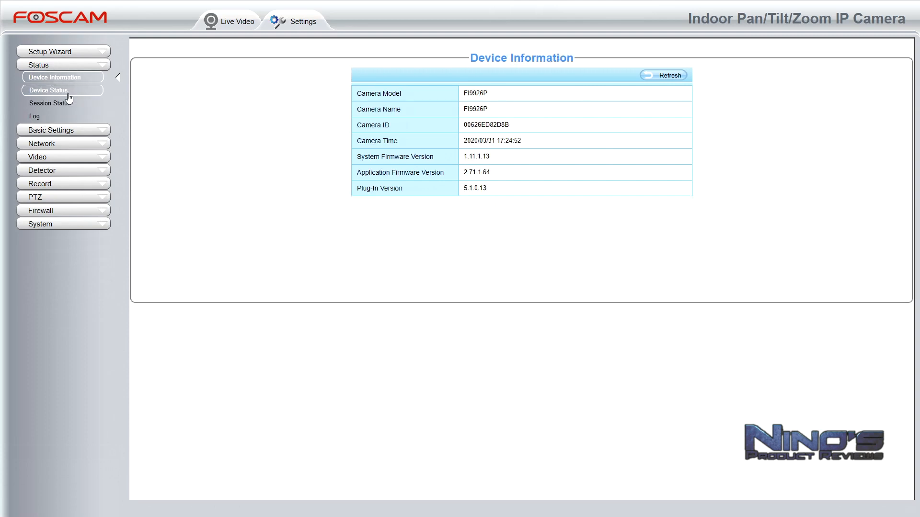
click(49, 90)
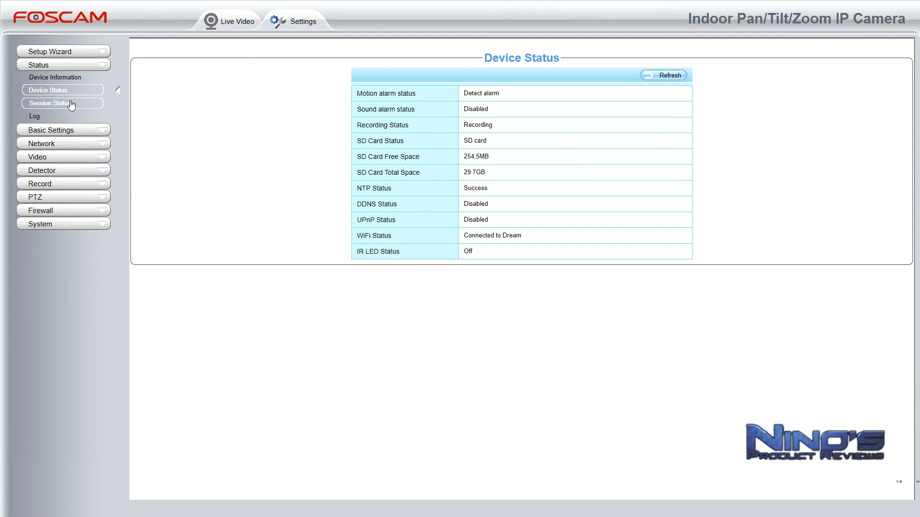
click(52, 103)
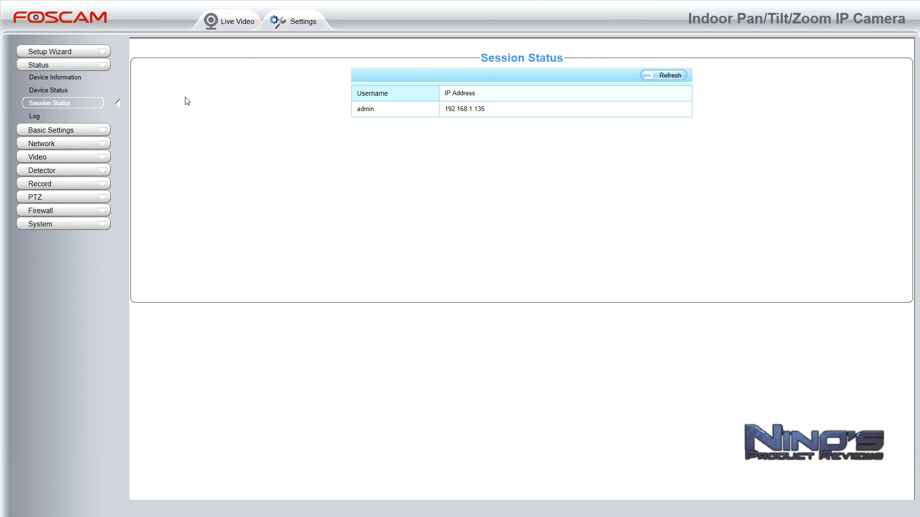
click(63, 130)
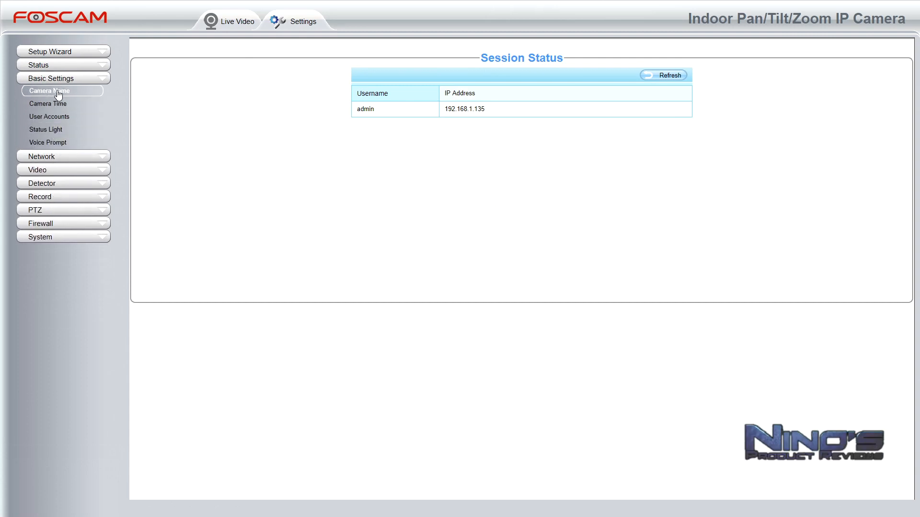
mouse_move(72, 98)
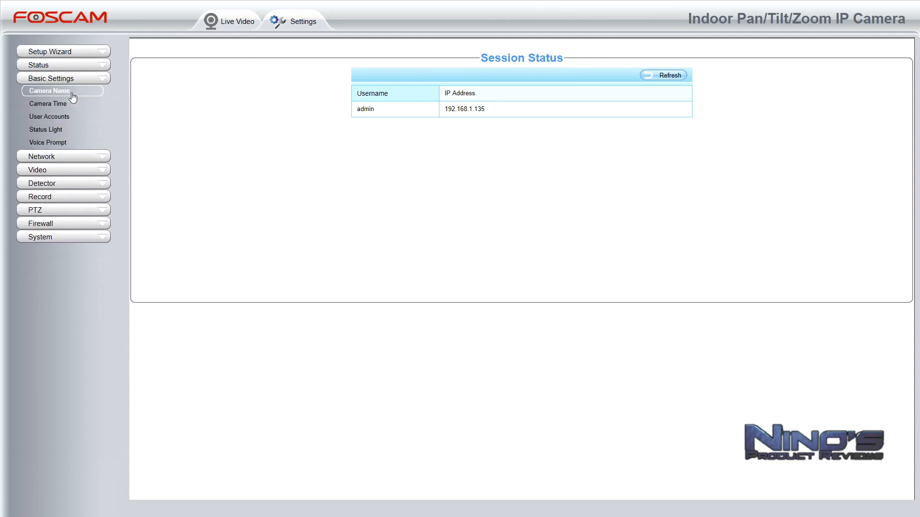
Open Camera Name showing FI9926P and expand the Network subsections
click(49, 91)
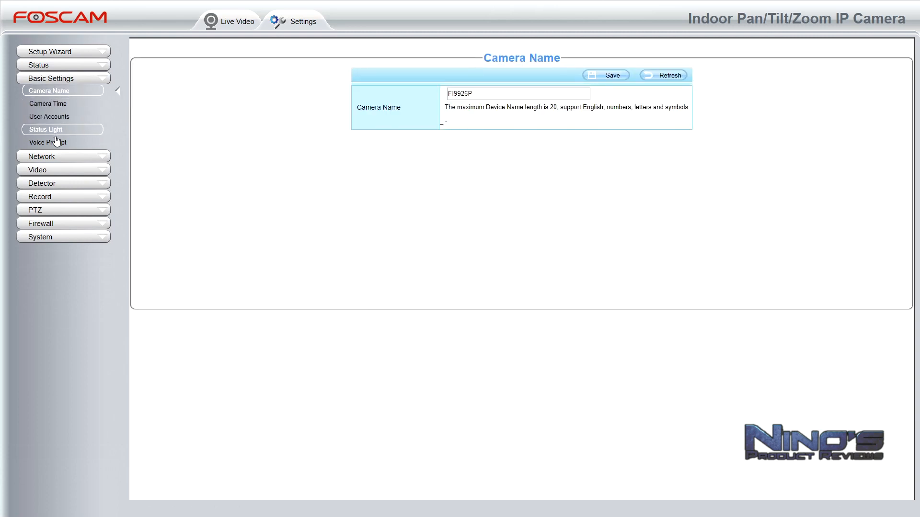
click(42, 92)
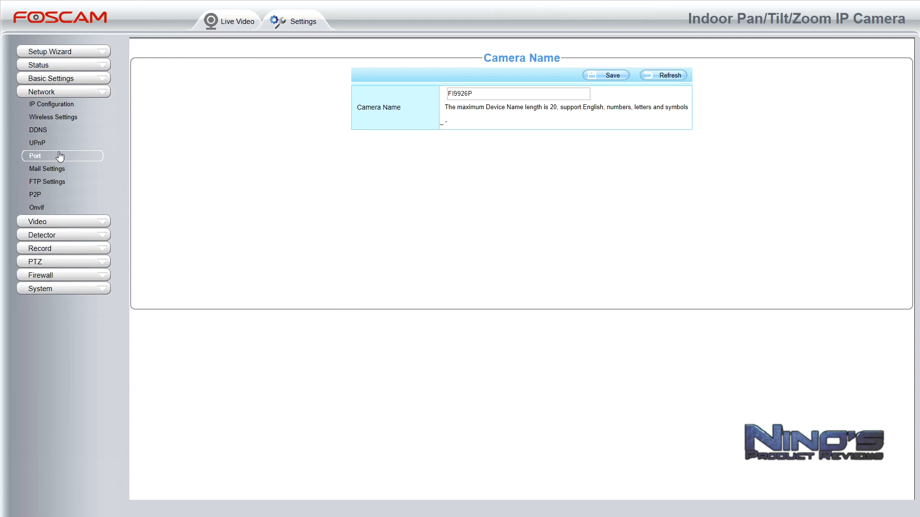
mouse_move(53, 117)
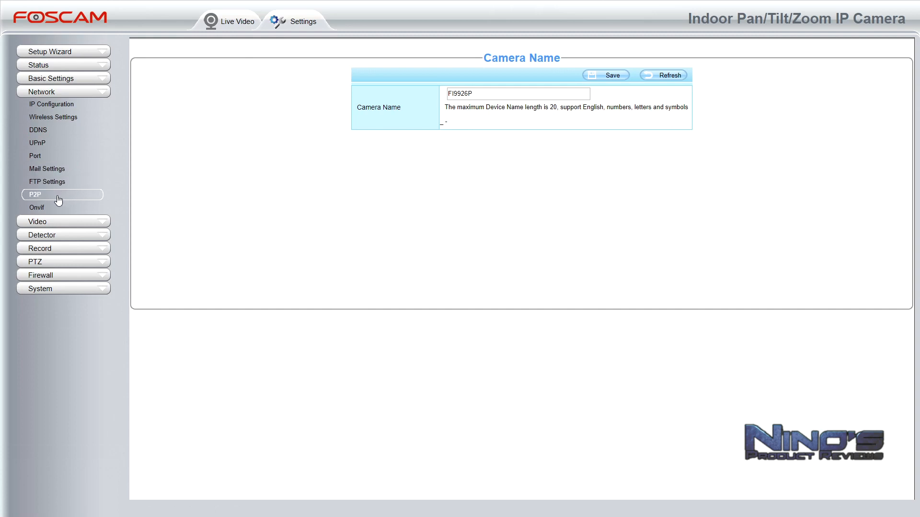
mouse_move(36, 207)
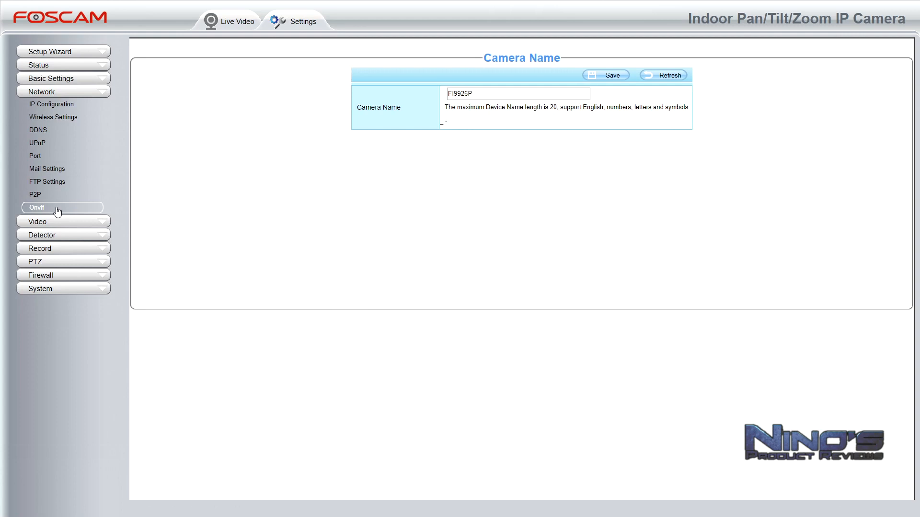
mouse_move(49, 153)
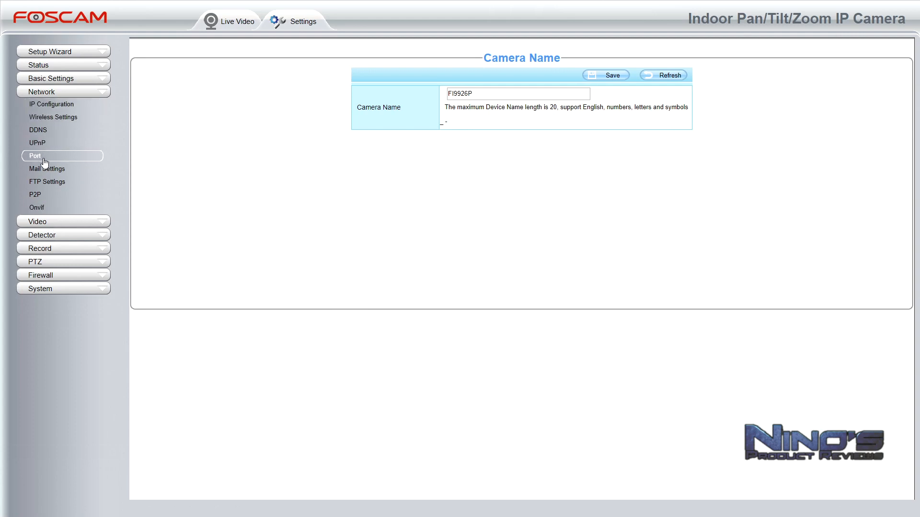
View main stream 1080P, 1M, 25 fps VBR and sub stream 720P, 512K, 11 fps CBR
click(37, 105)
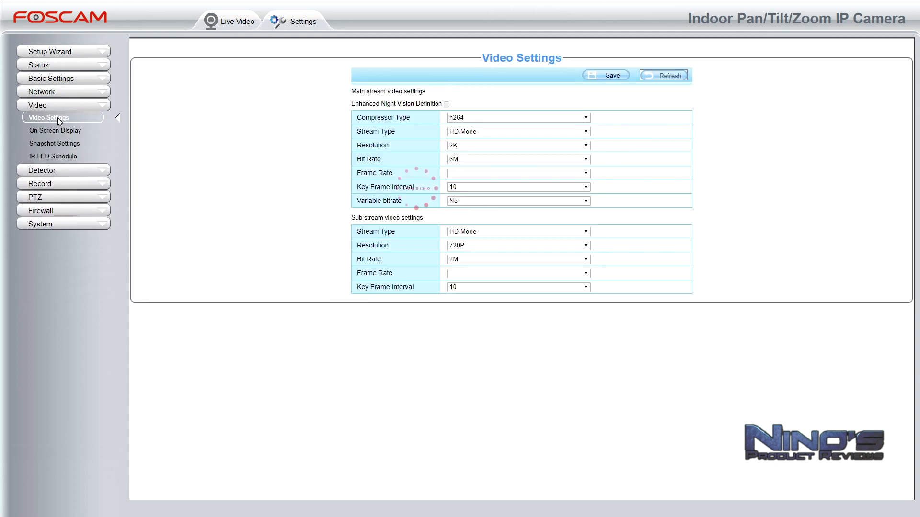
click(664, 74)
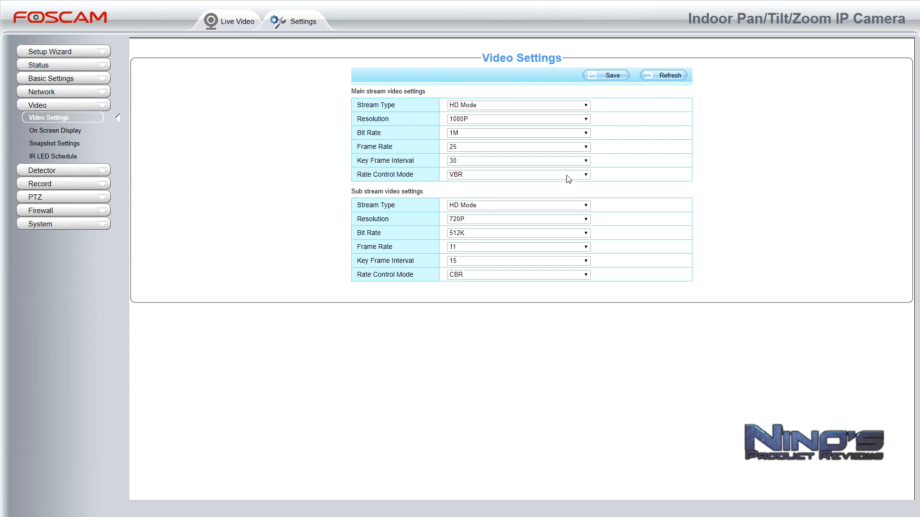
mouse_move(392, 120)
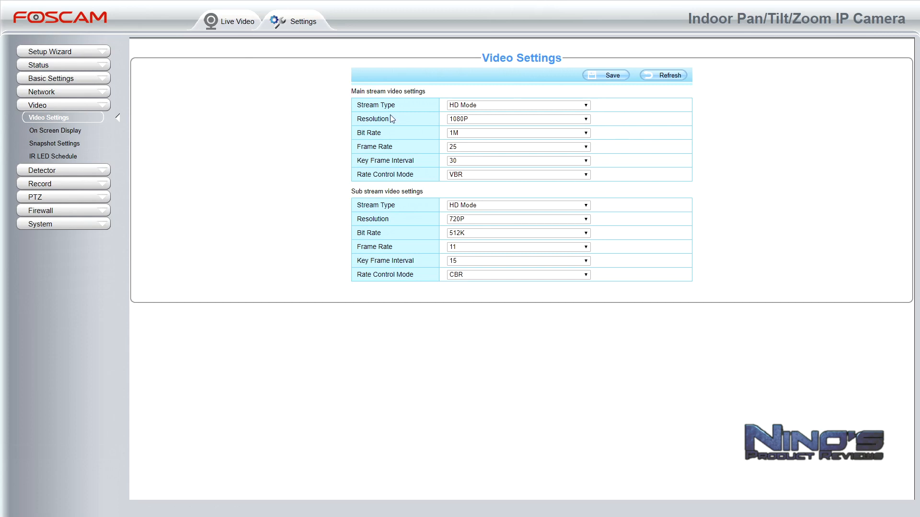
mouse_move(578, 188)
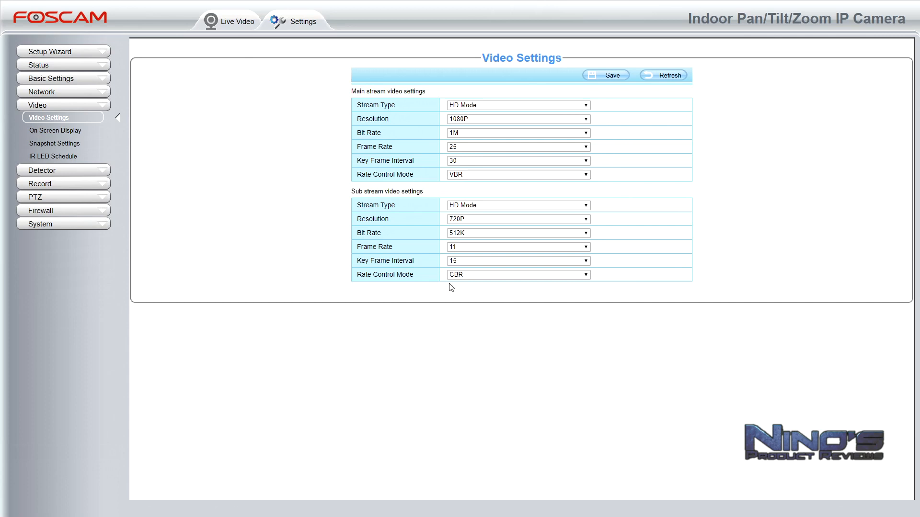
mouse_move(386, 227)
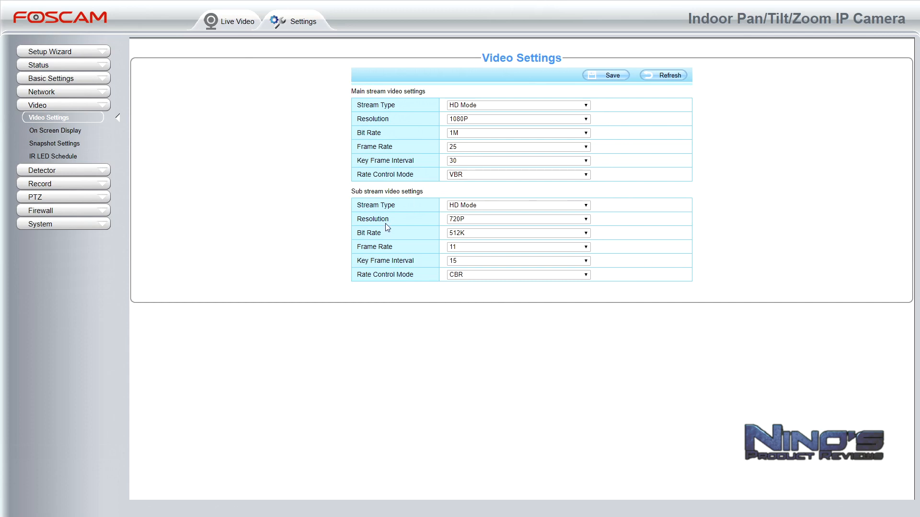
click(517, 133)
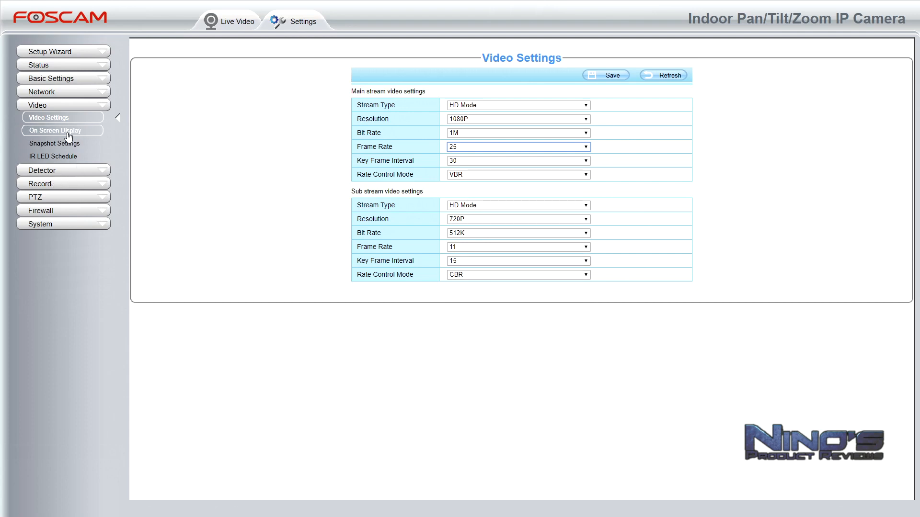
View On Screen Display, then keep Medium manual snapshot quality in Snapshot Settings
click(63, 130)
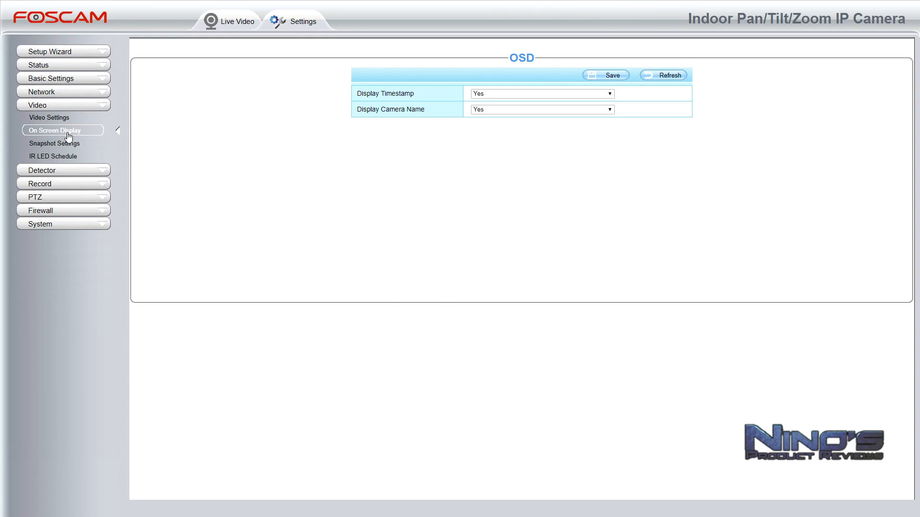
mouse_move(474, 121)
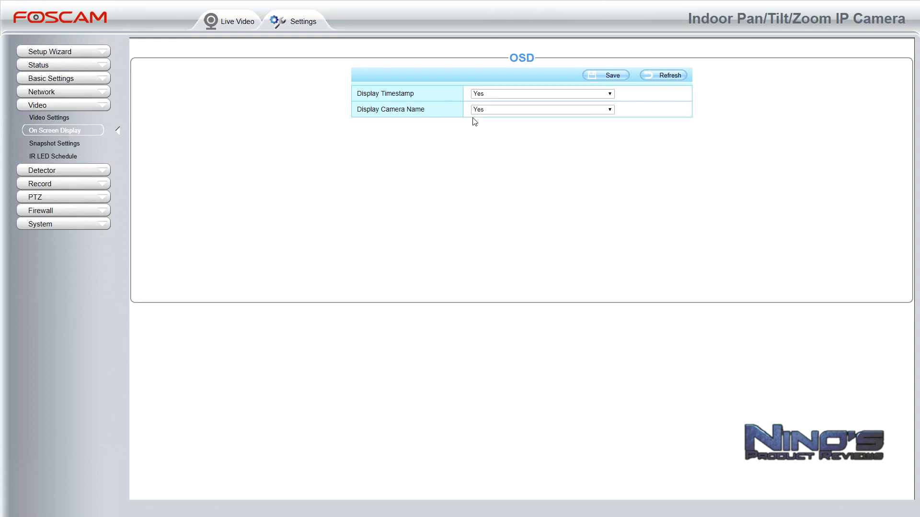
mouse_move(440, 112)
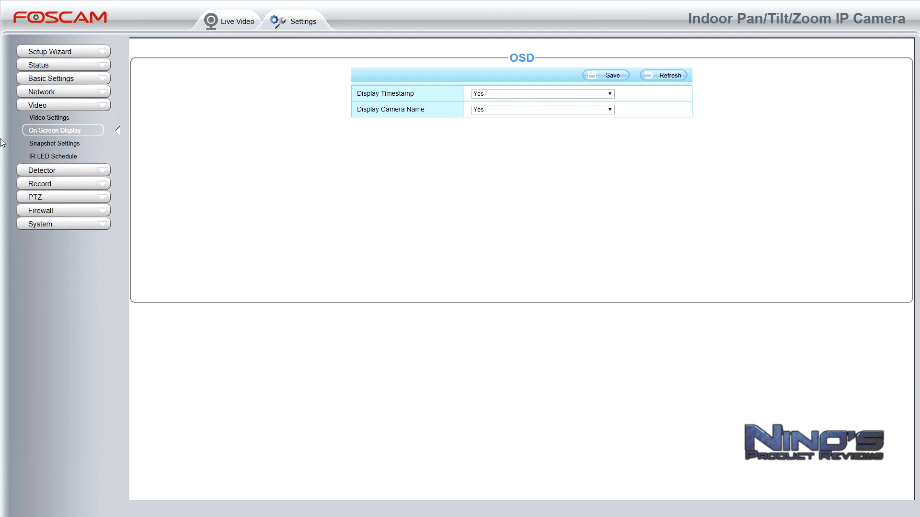
click(54, 143)
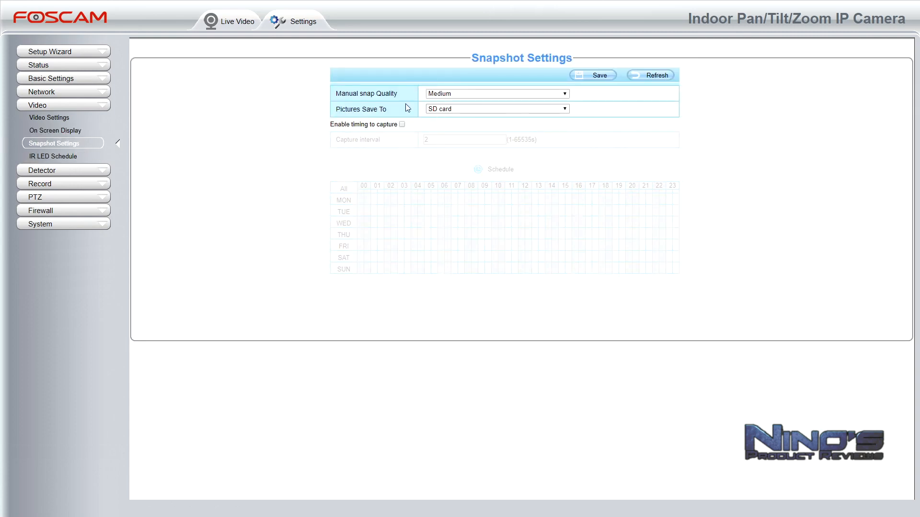
click(496, 93)
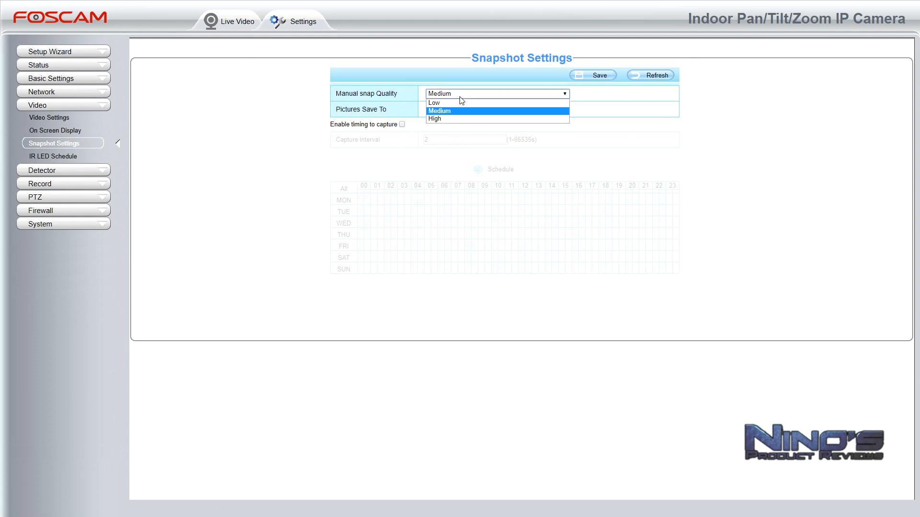
mouse_move(434, 103)
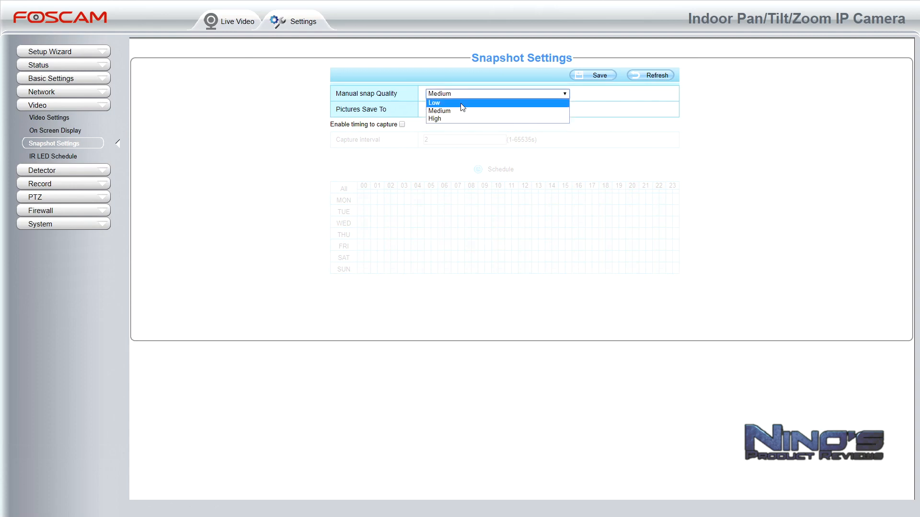
click(496, 109)
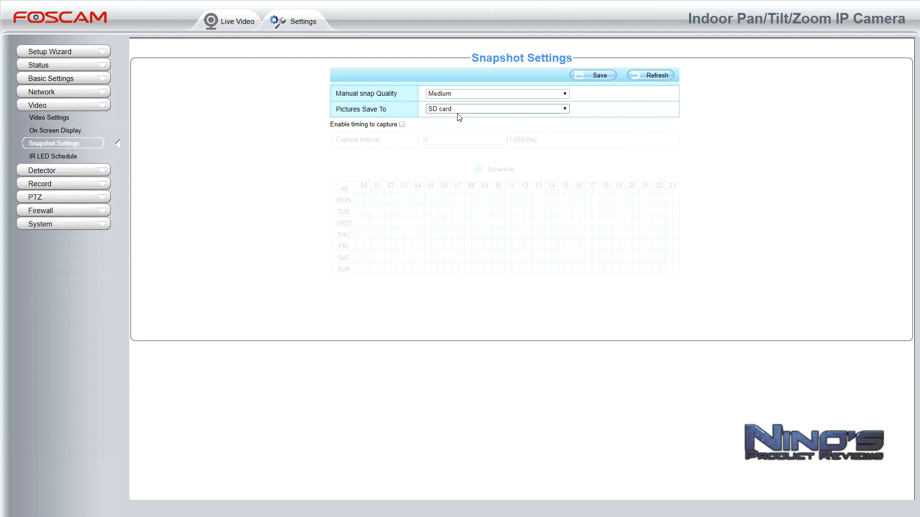
Open the IR LED Schedule page showing an 08:00–18:00 off period
click(53, 156)
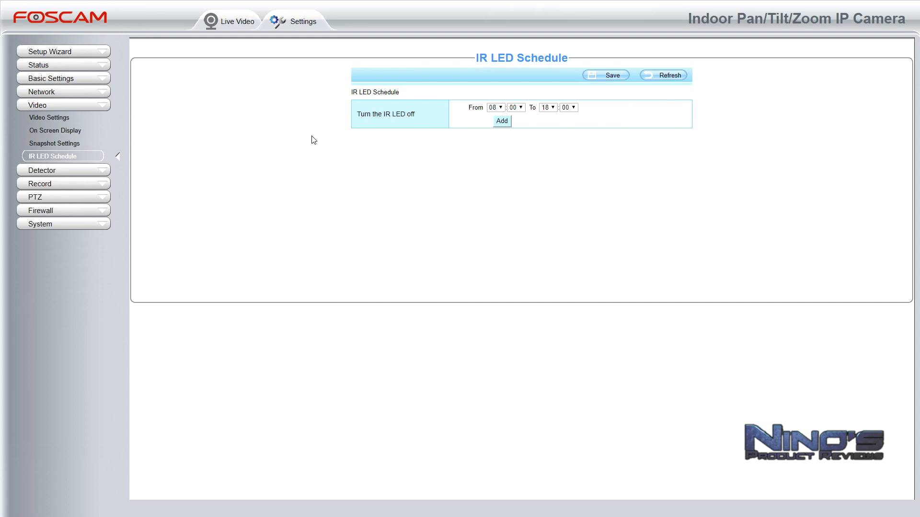
mouse_move(578, 128)
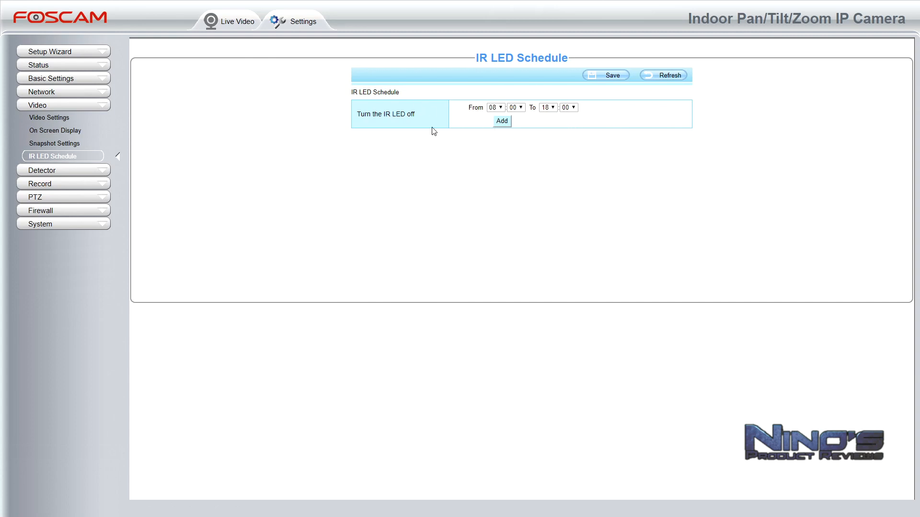
mouse_move(499, 143)
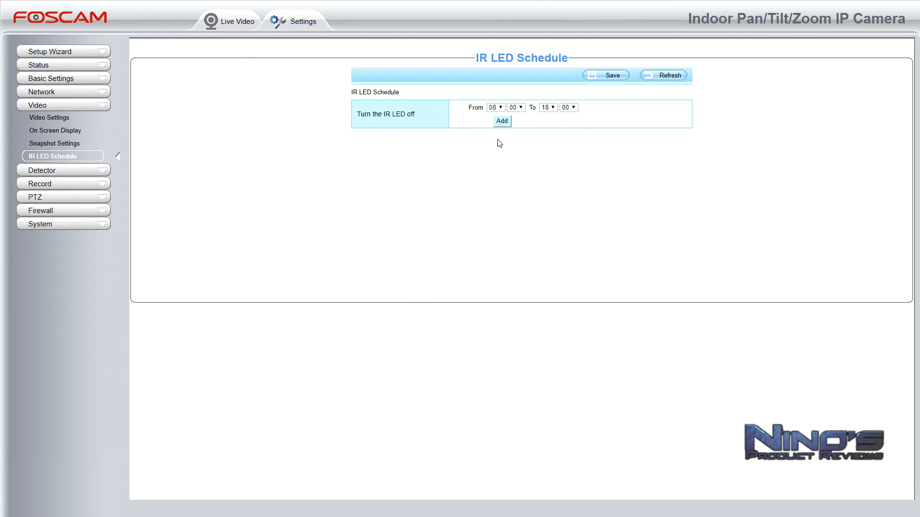
mouse_move(212, 181)
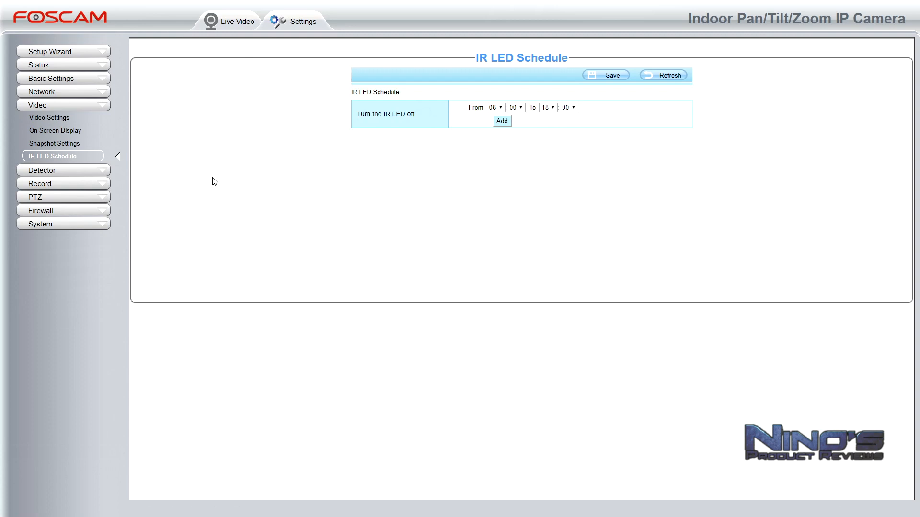
mouse_move(86, 173)
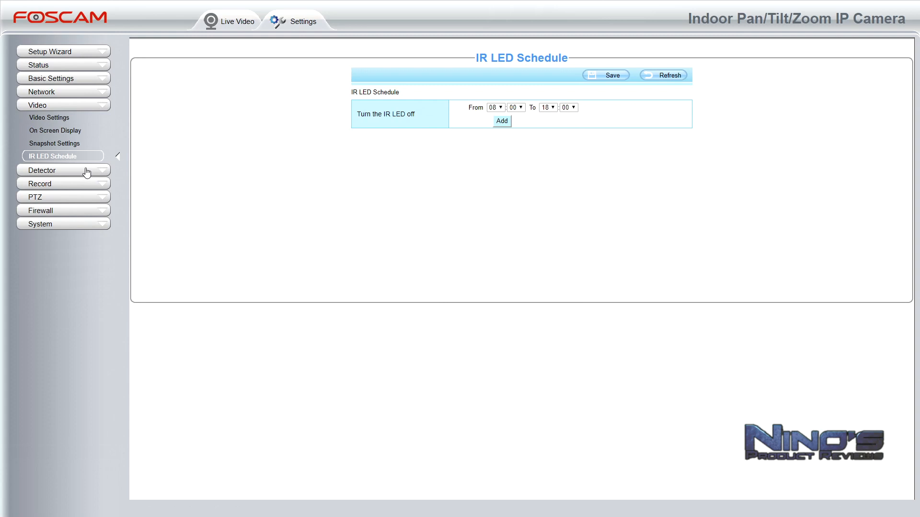
mouse_move(79, 179)
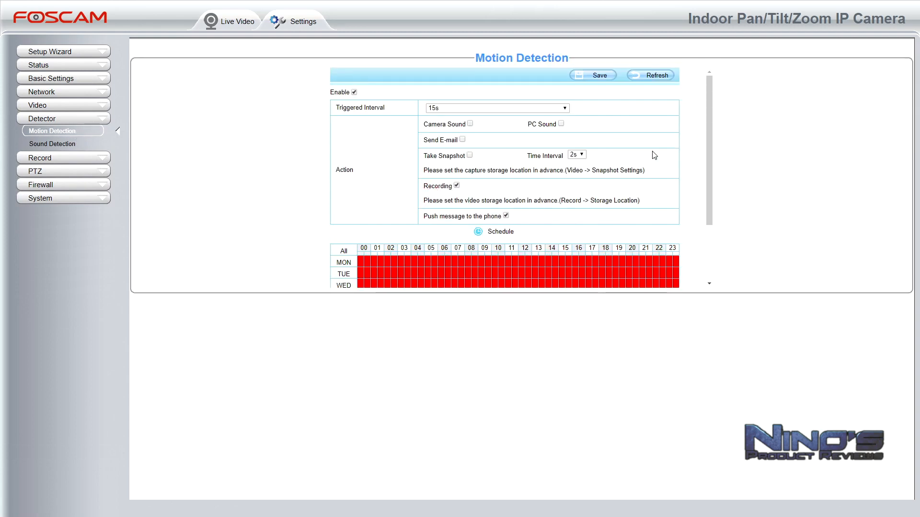
scroll(down, 3)
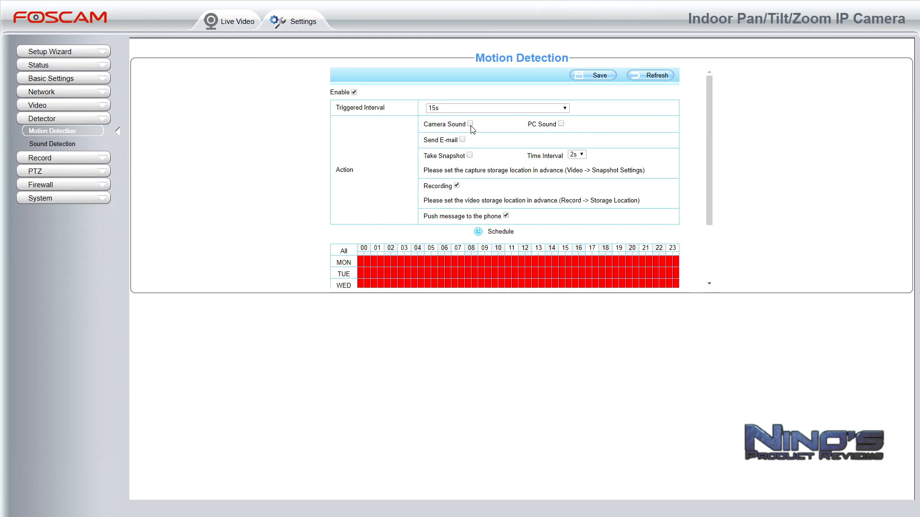
mouse_move(562, 131)
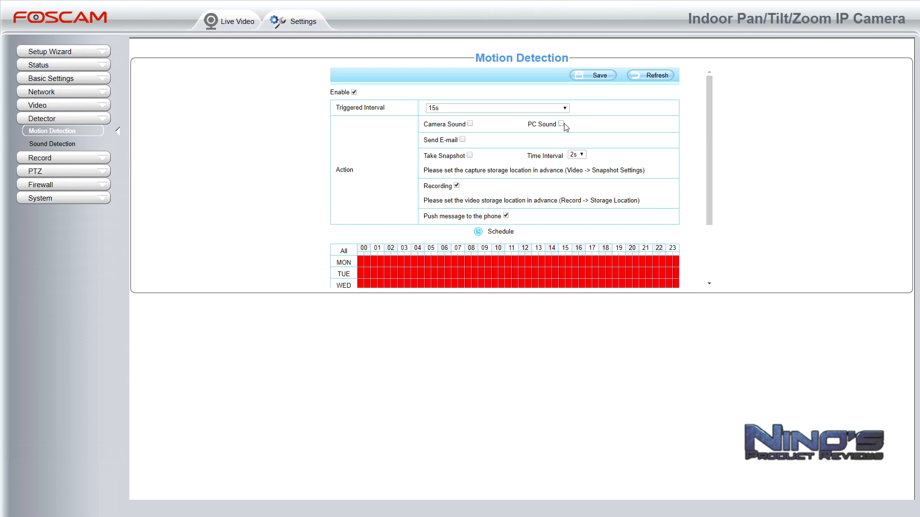
mouse_move(563, 153)
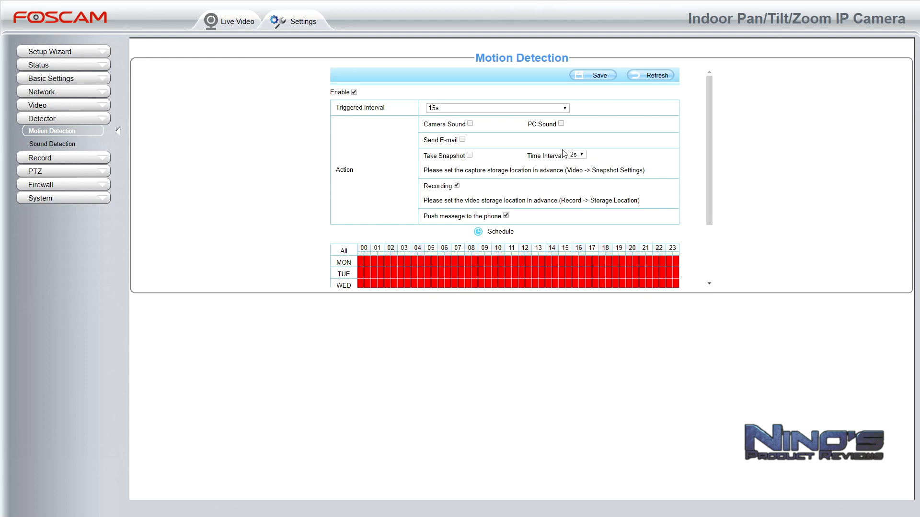
mouse_move(546, 143)
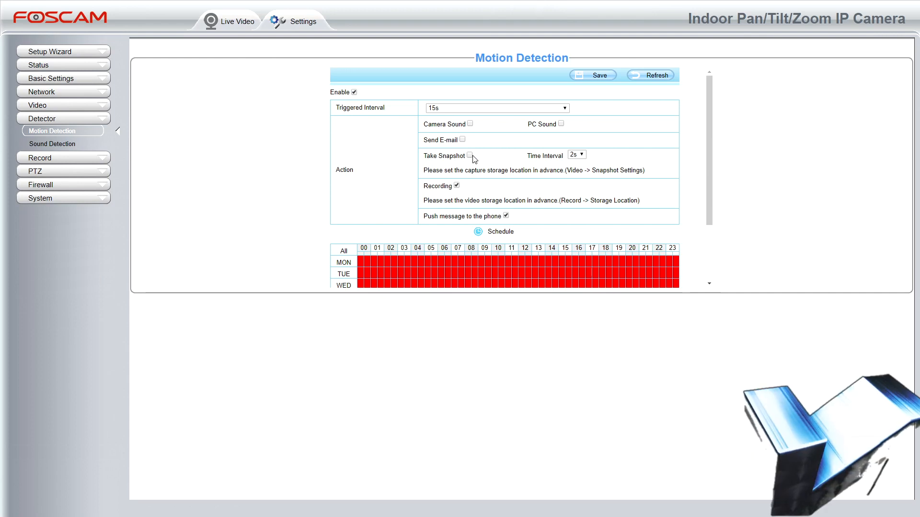
click(576, 155)
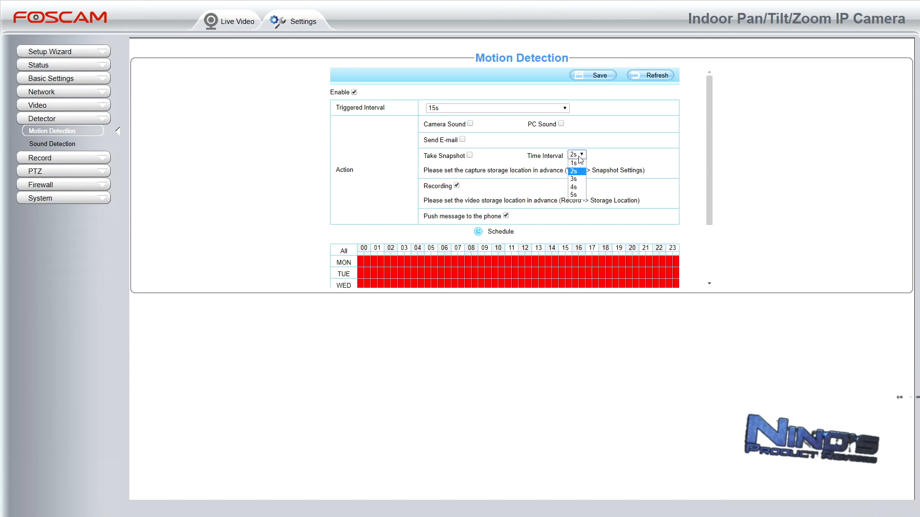
click(576, 155)
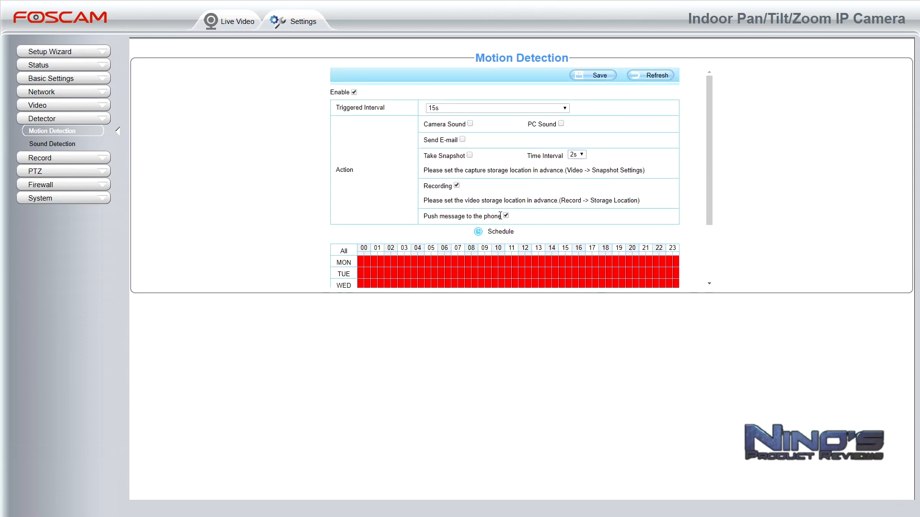
mouse_move(557, 195)
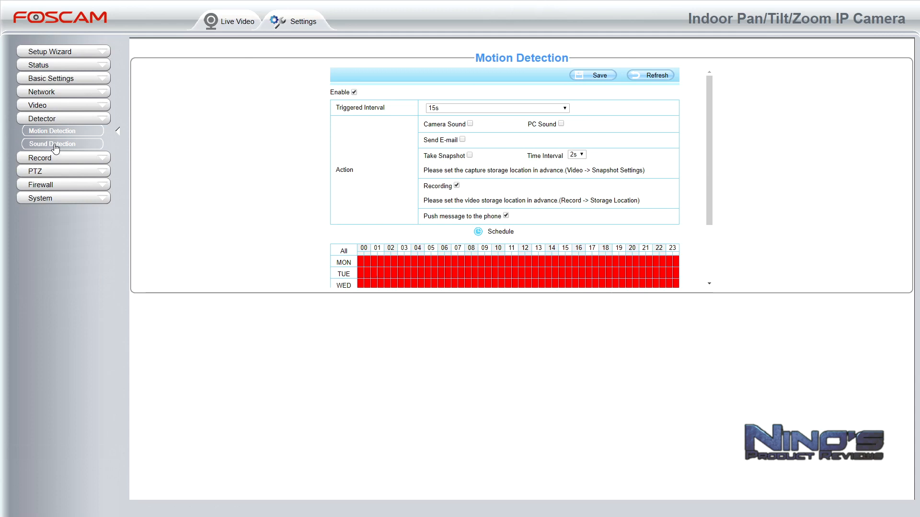
Open the disabled Sound Detection page and expand the Record group
click(52, 144)
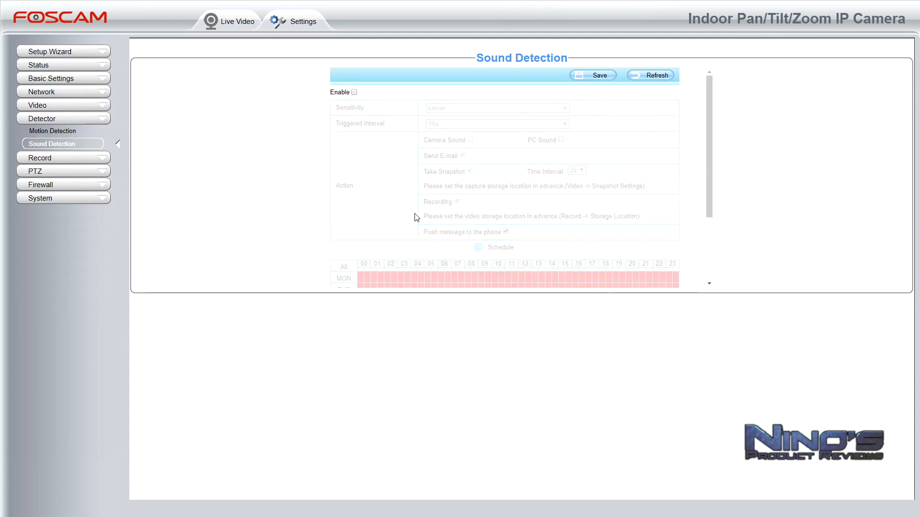
mouse_move(486, 146)
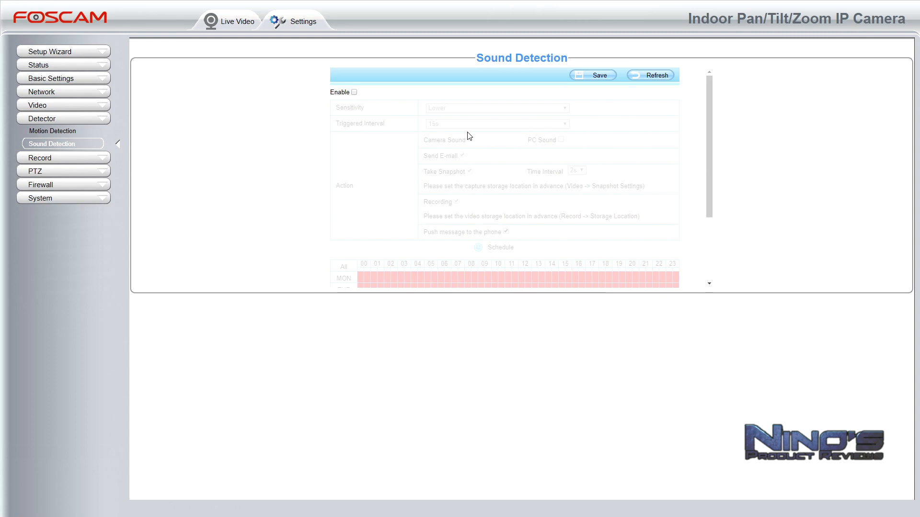
mouse_move(389, 207)
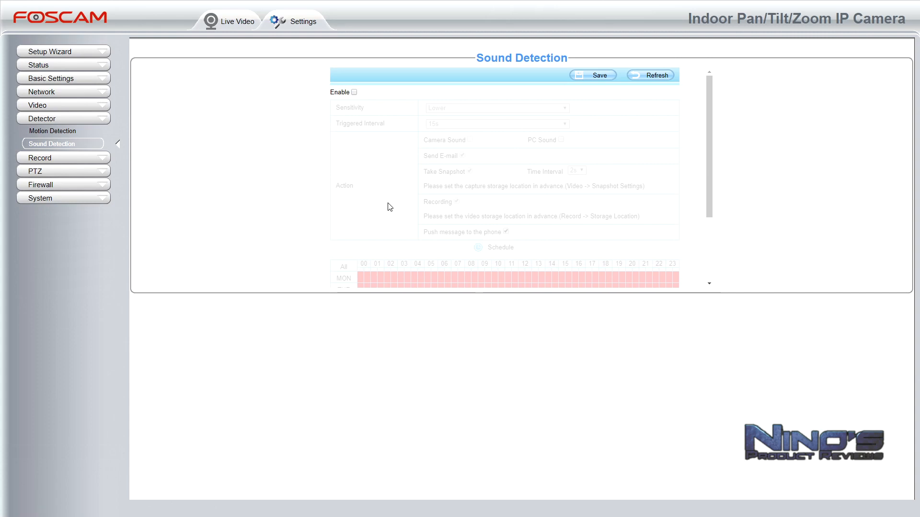
mouse_move(572, 180)
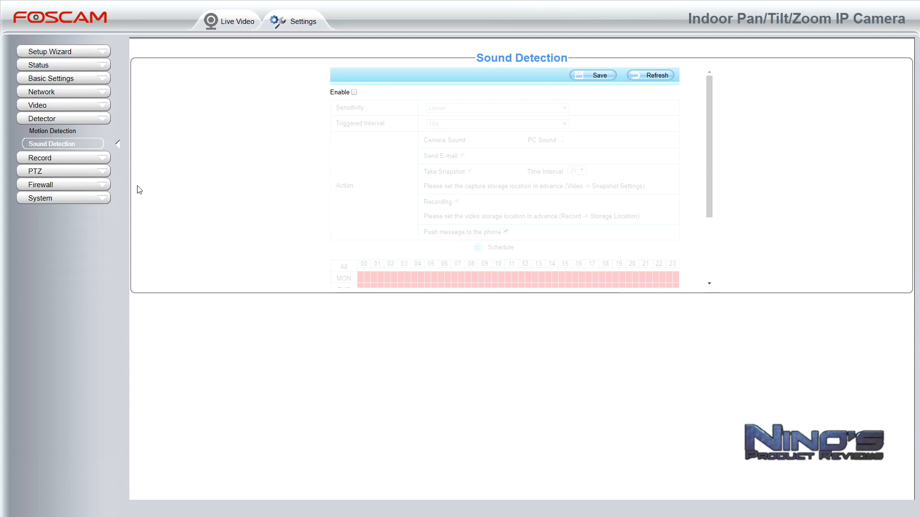
click(63, 132)
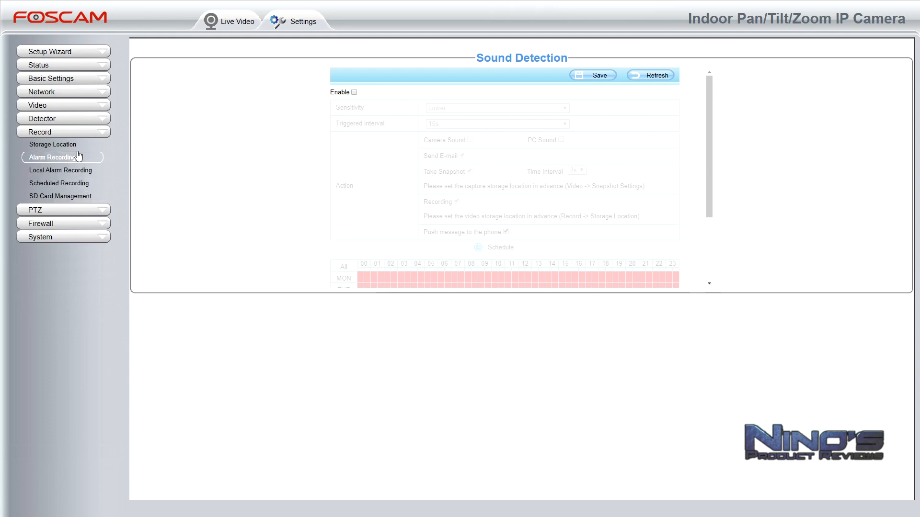
Keep SD card as recording location, then view Alarm Recording (5s pre-record, 30s)
click(53, 144)
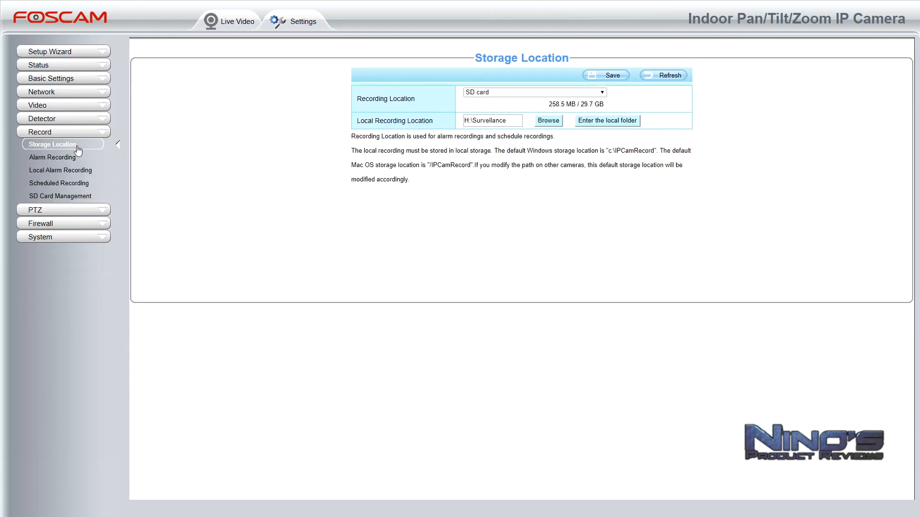
mouse_move(535, 222)
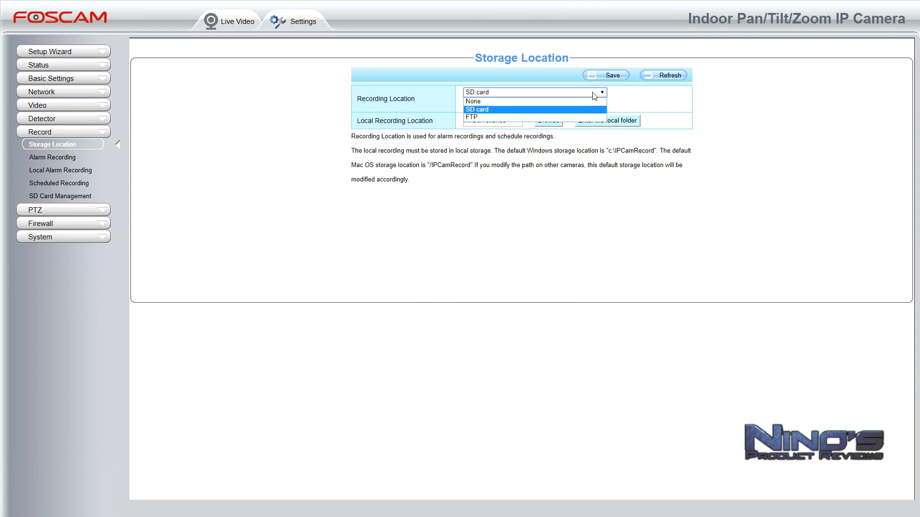
click(477, 110)
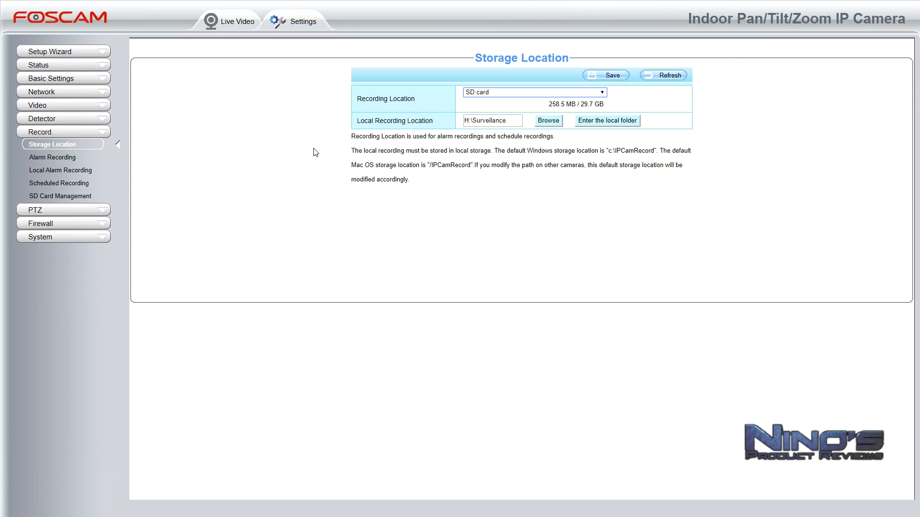
mouse_move(313, 148)
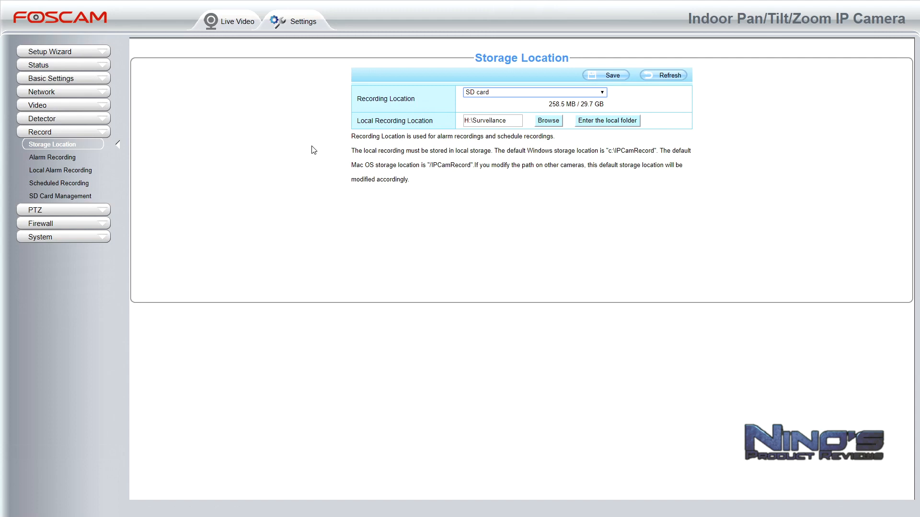
click(53, 158)
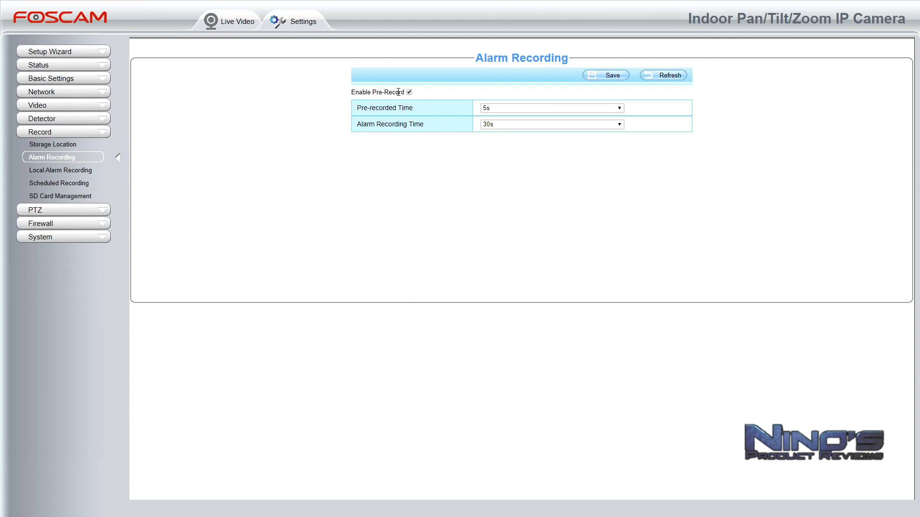
mouse_move(424, 95)
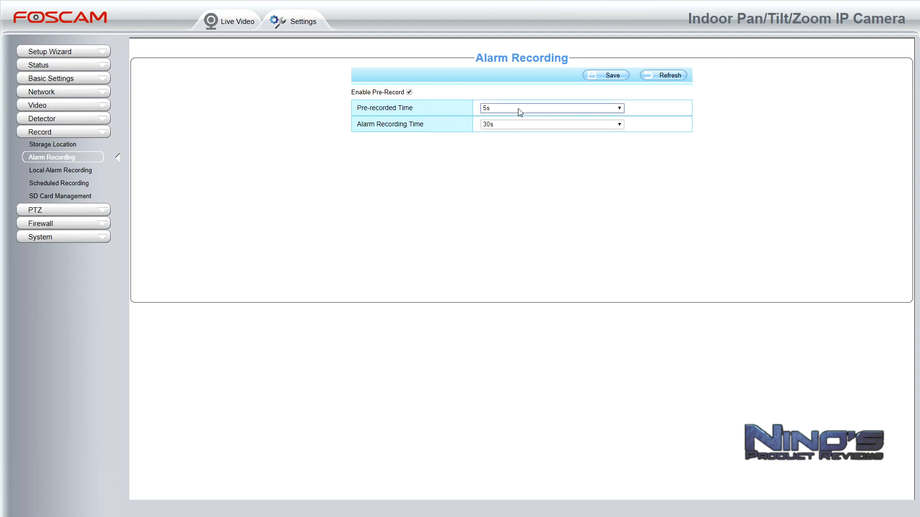
mouse_move(658, 109)
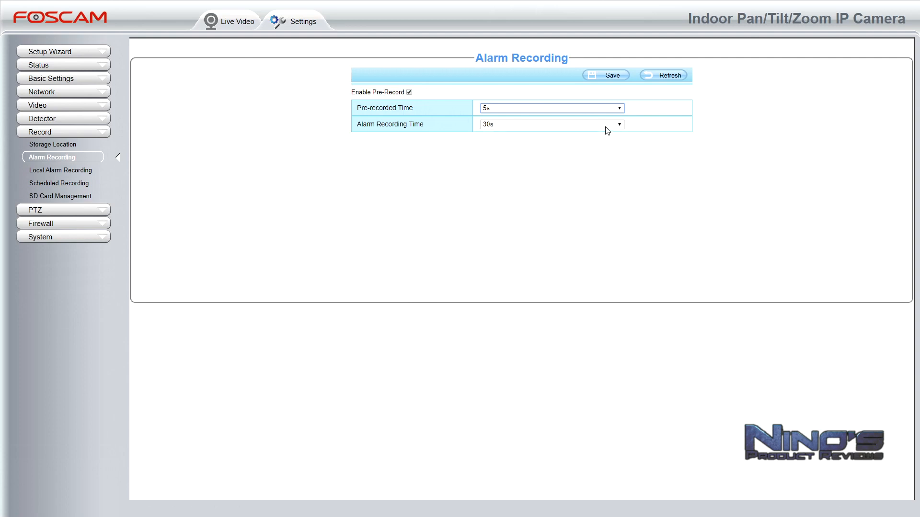
Review the alarm recording time choices, then open the Local Alarm Recording page (enabled, 30s)
click(550, 124)
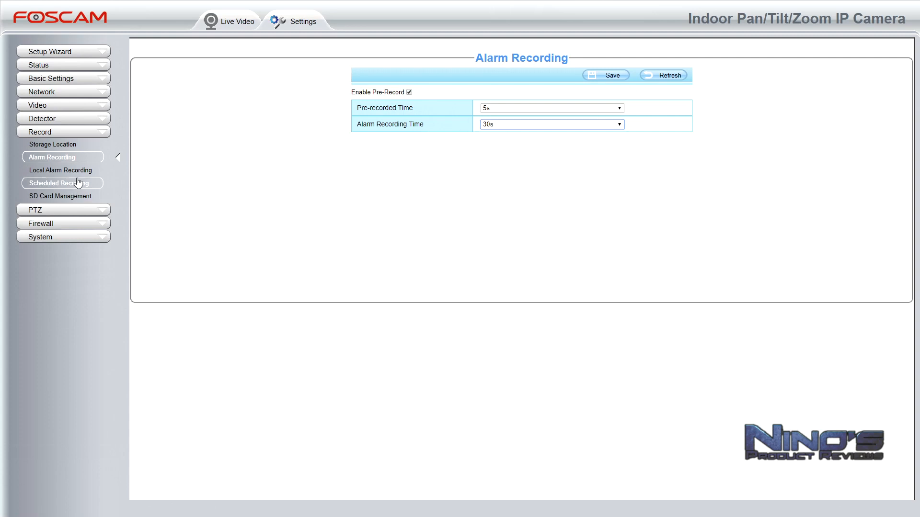
click(60, 170)
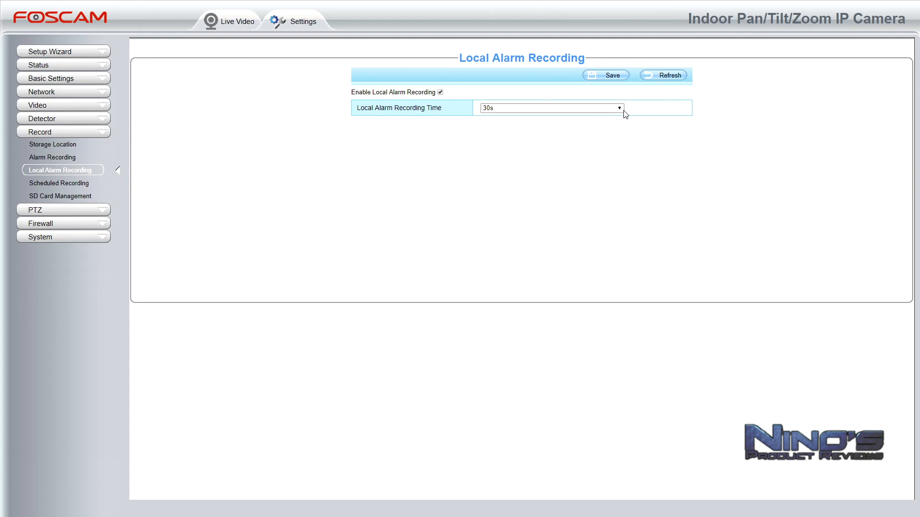
Keep the local alarm recording time at 30s, then open Scheduled Recording settings
click(550, 108)
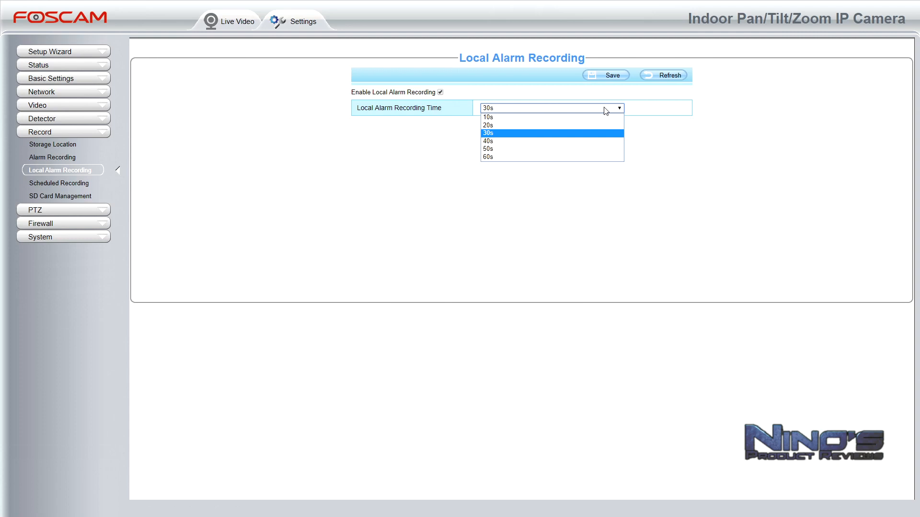
click(489, 133)
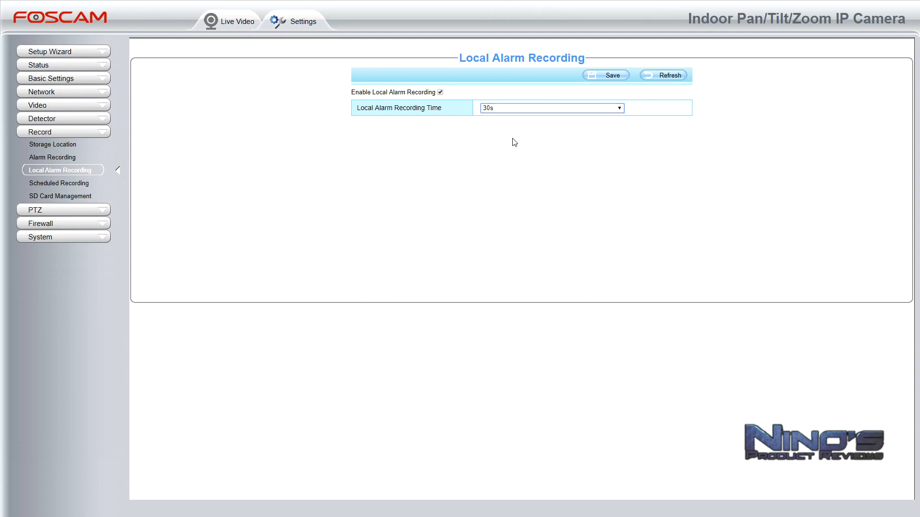
mouse_move(460, 153)
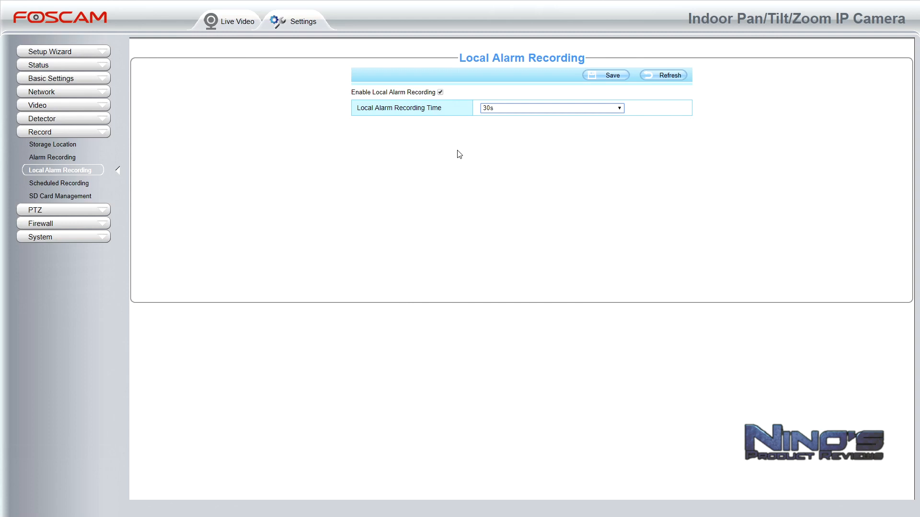
mouse_move(456, 154)
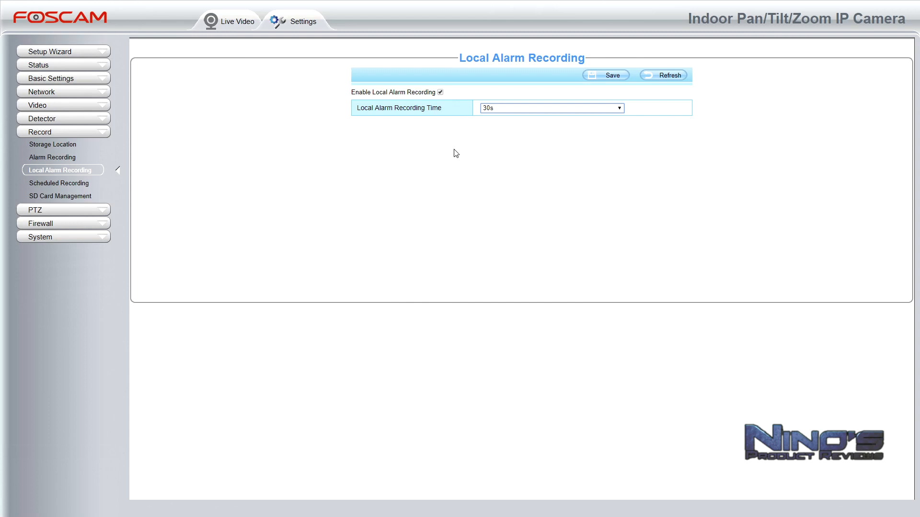
mouse_move(330, 181)
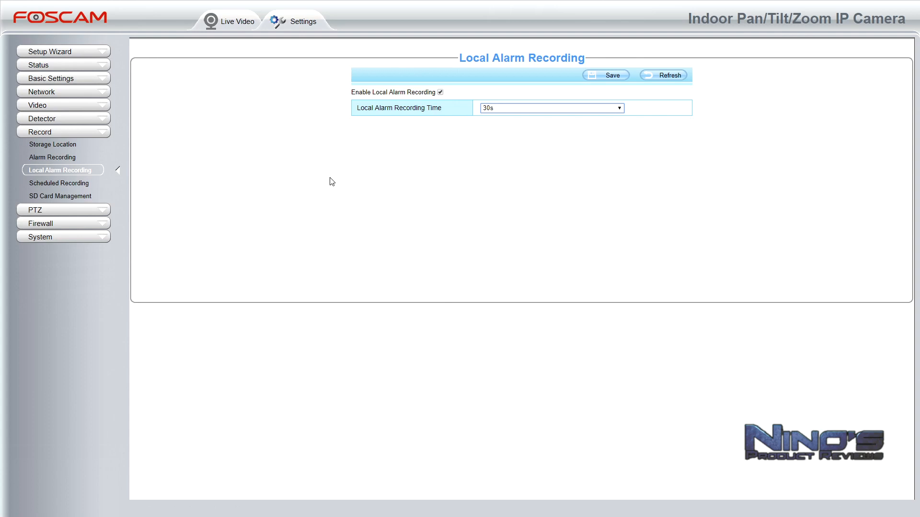
mouse_move(256, 194)
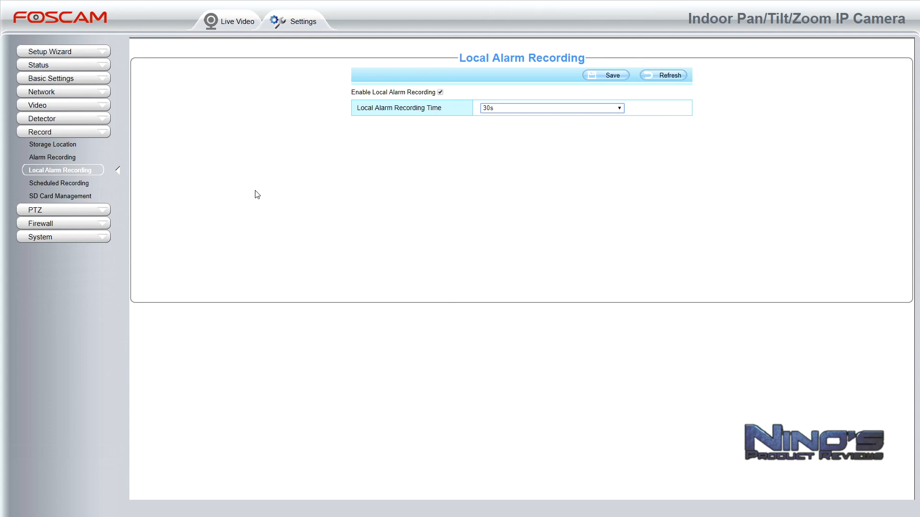
mouse_move(61, 183)
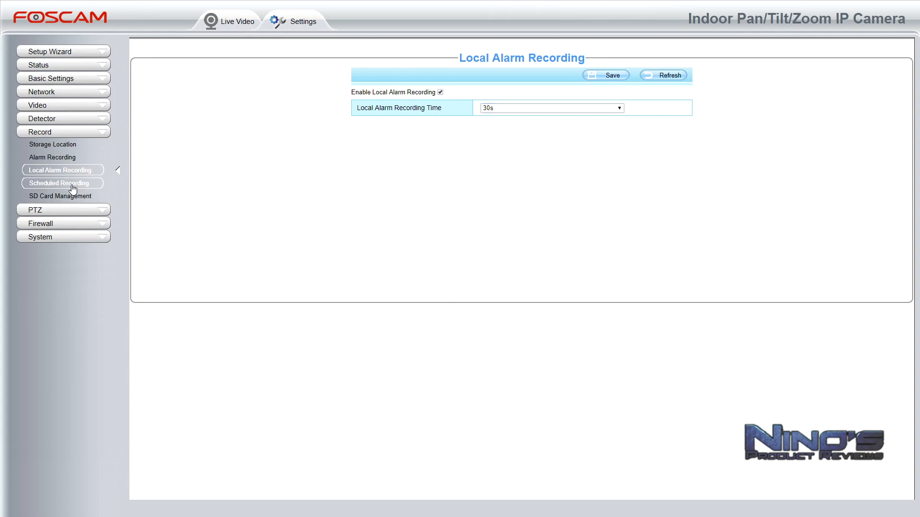
click(60, 182)
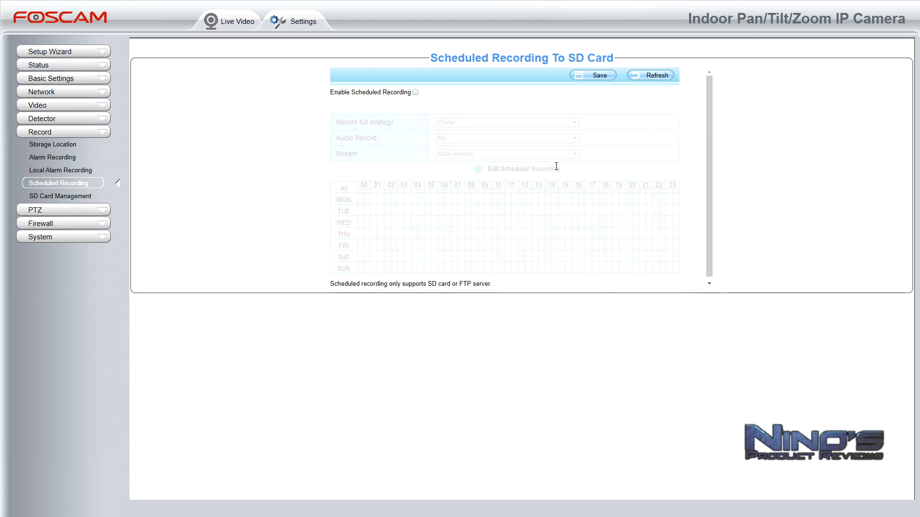
mouse_move(428, 93)
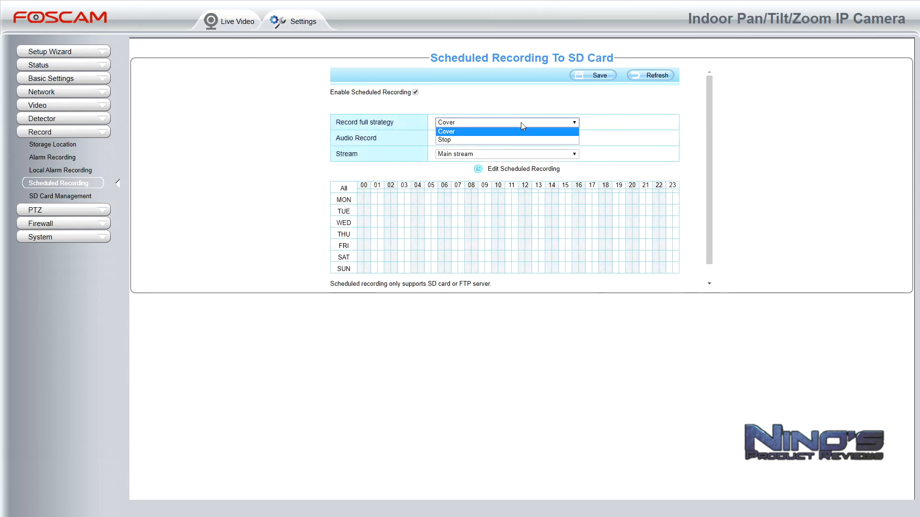
click(447, 131)
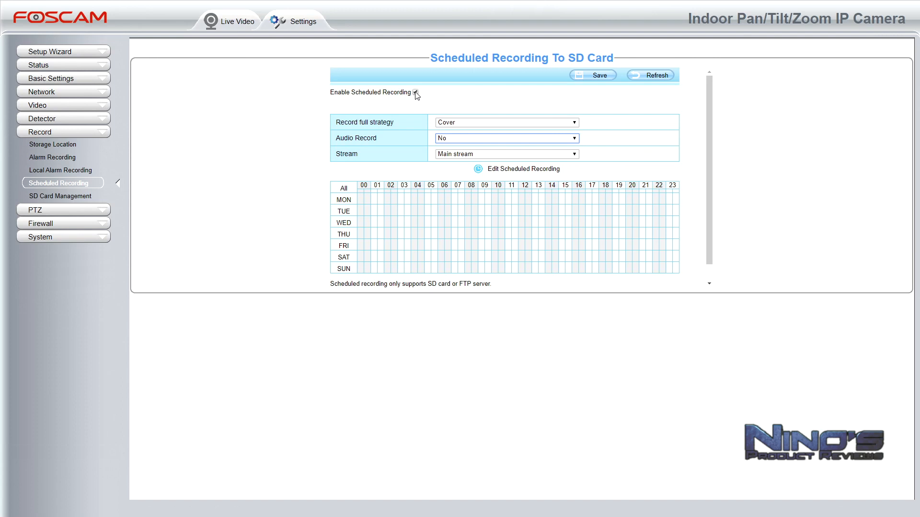
click(416, 92)
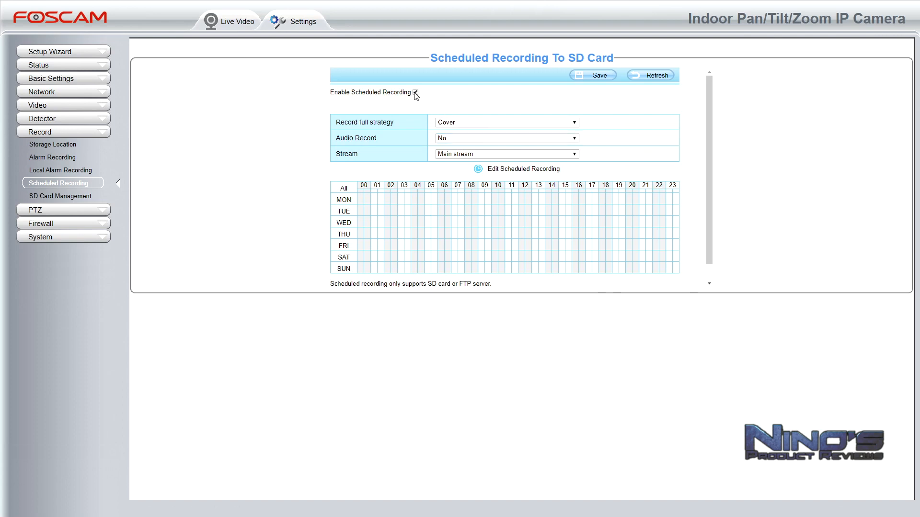
click(415, 92)
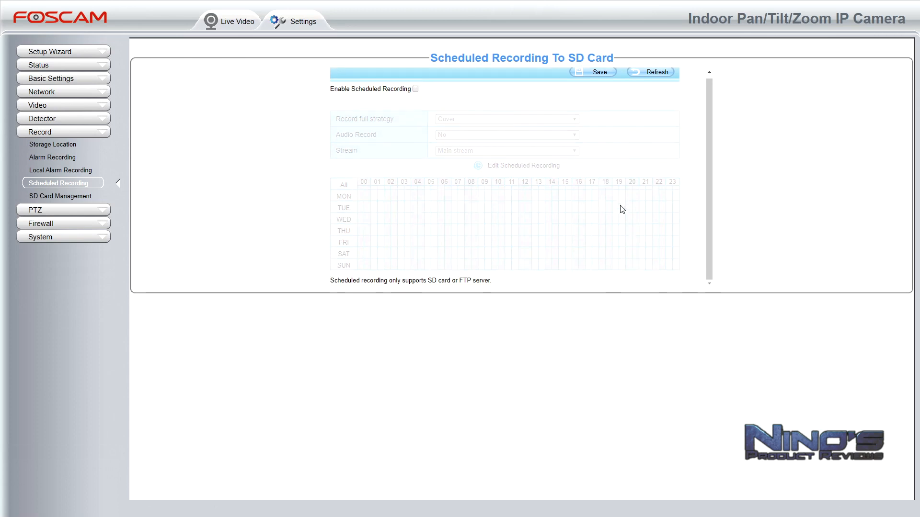
mouse_move(460, 212)
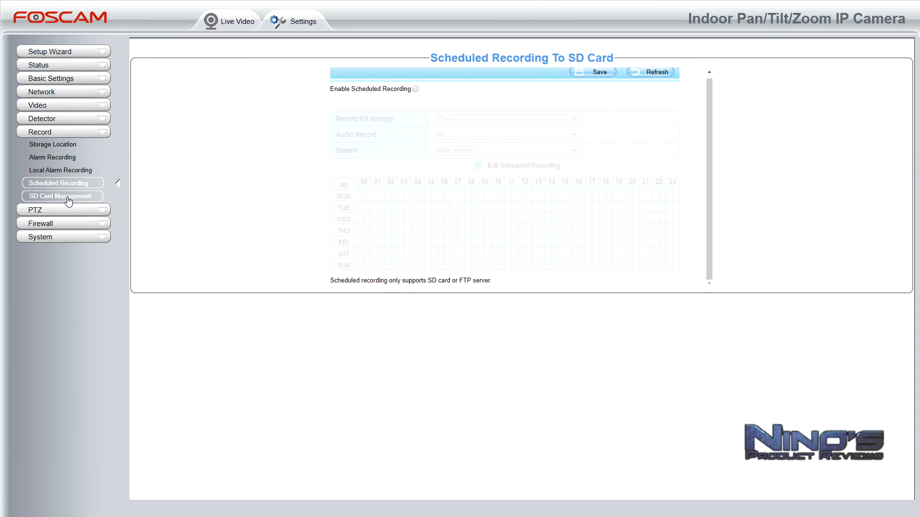
Open SD Card Management to see 258.9MB free of 29.7GB total
click(61, 196)
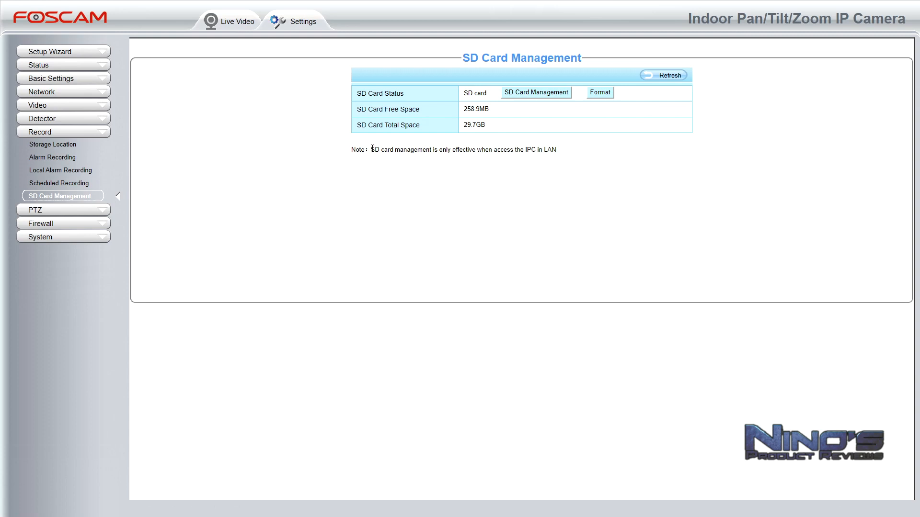
mouse_move(160, 173)
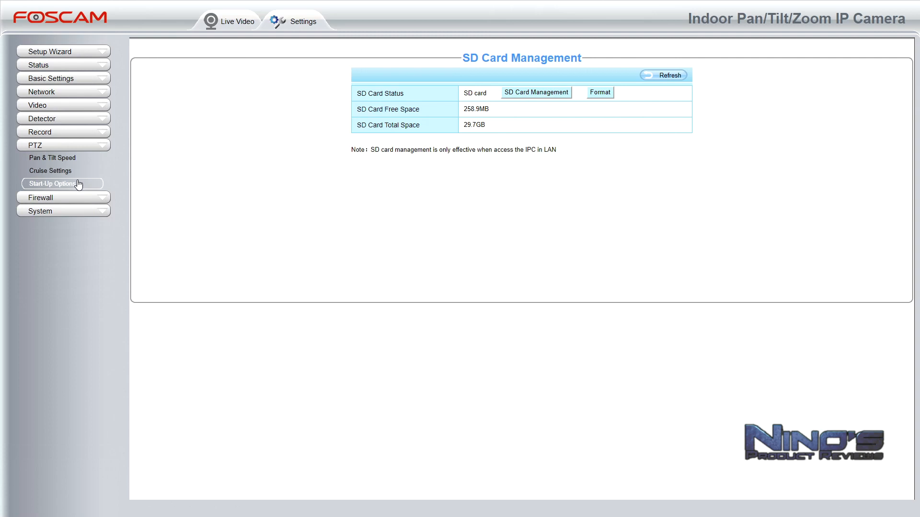
In Pan & Tilt Speed, turn auto focus on and keep zoom speed at Fast
click(52, 157)
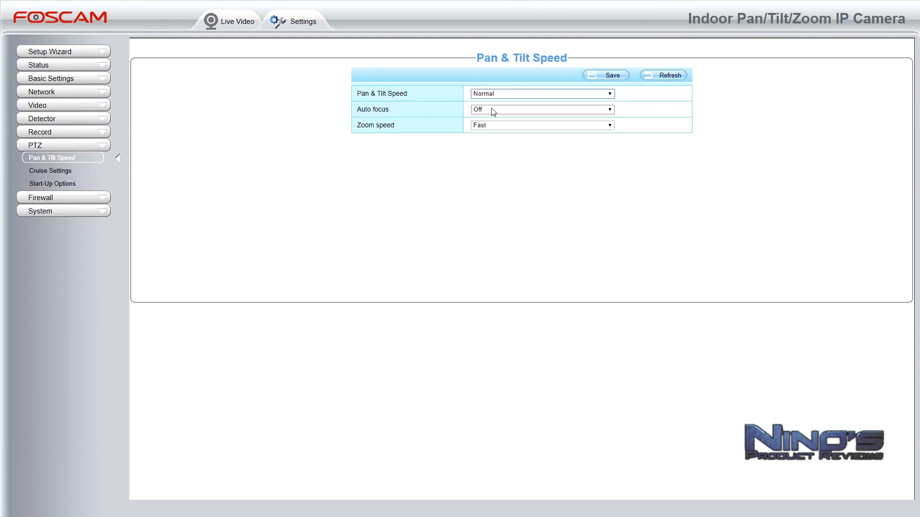
click(540, 109)
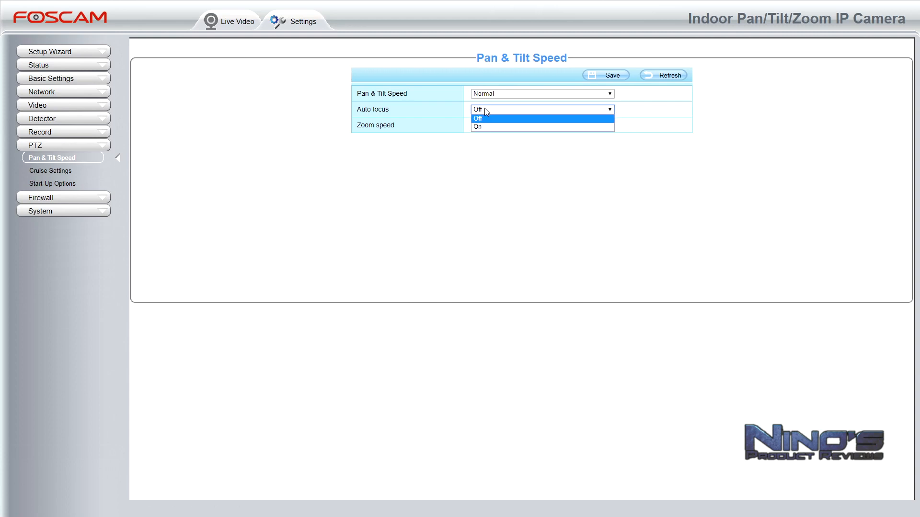
click(478, 126)
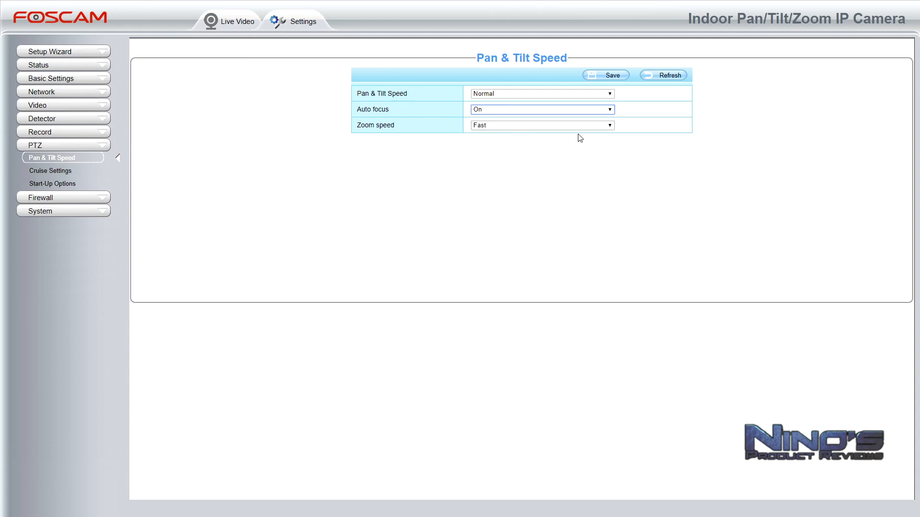
click(540, 125)
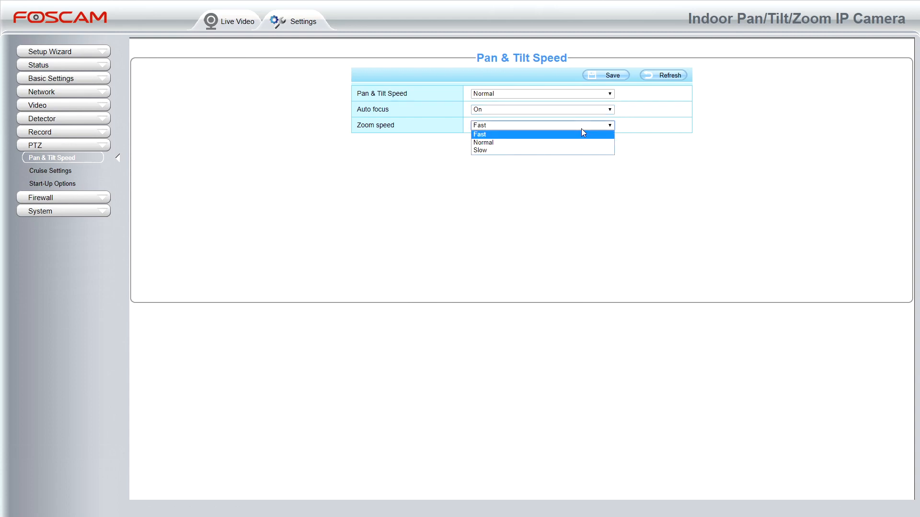
click(479, 133)
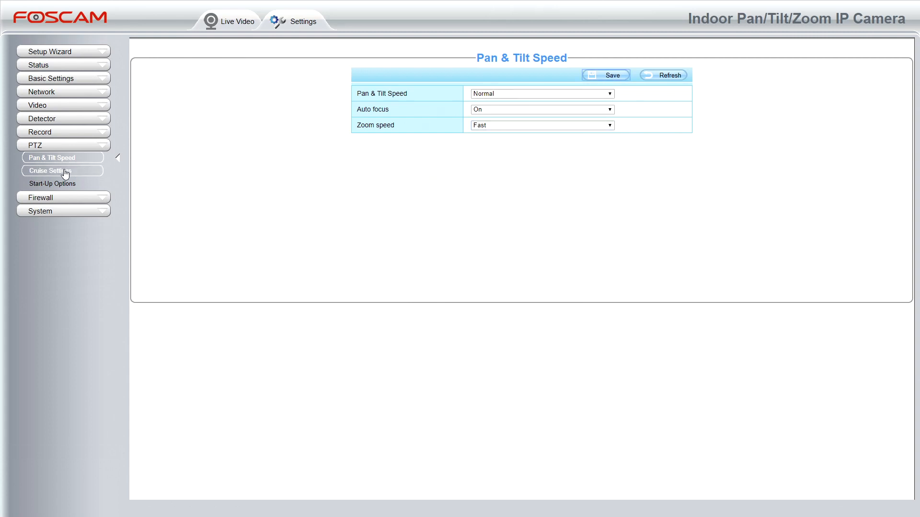
View Cruise Settings, then the Start-Up Options set to Go To Home Position
click(62, 171)
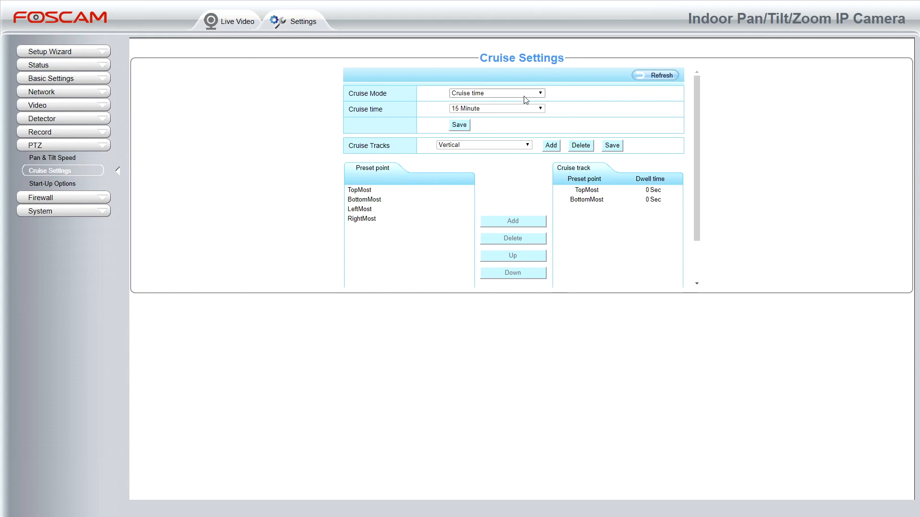
click(363, 218)
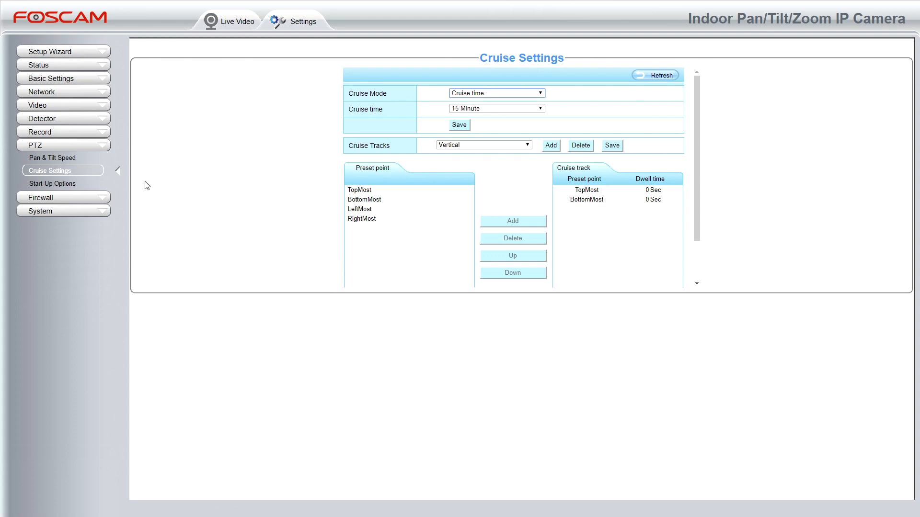
click(53, 183)
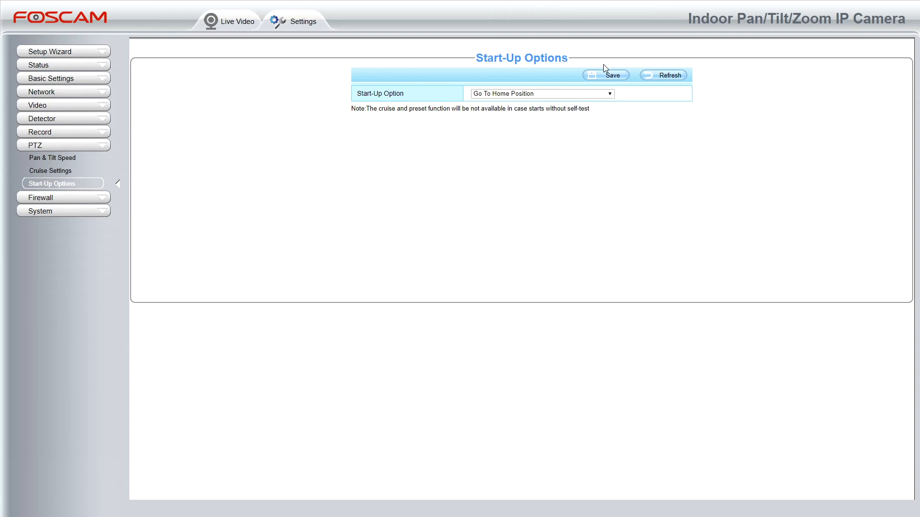
Check IP Filtering (firewall disabled), expand System and Setup Wizard, and return to live view
click(541, 93)
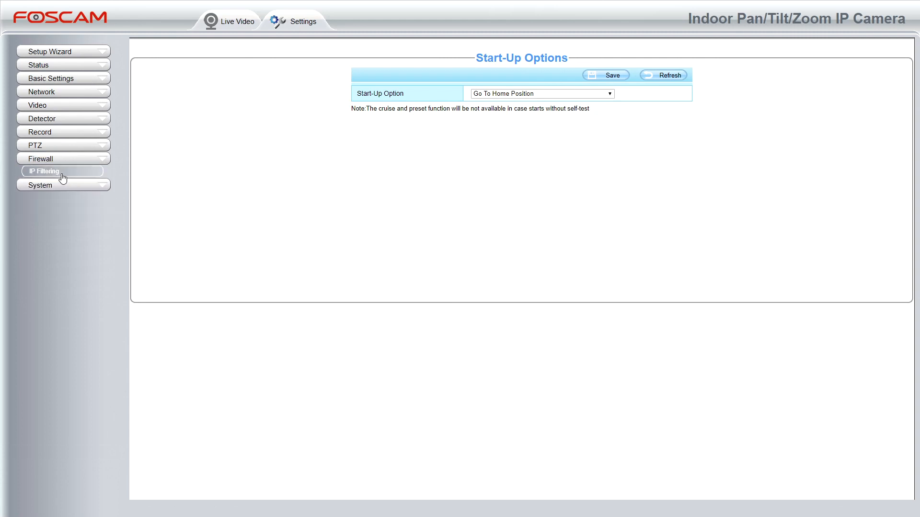
click(43, 170)
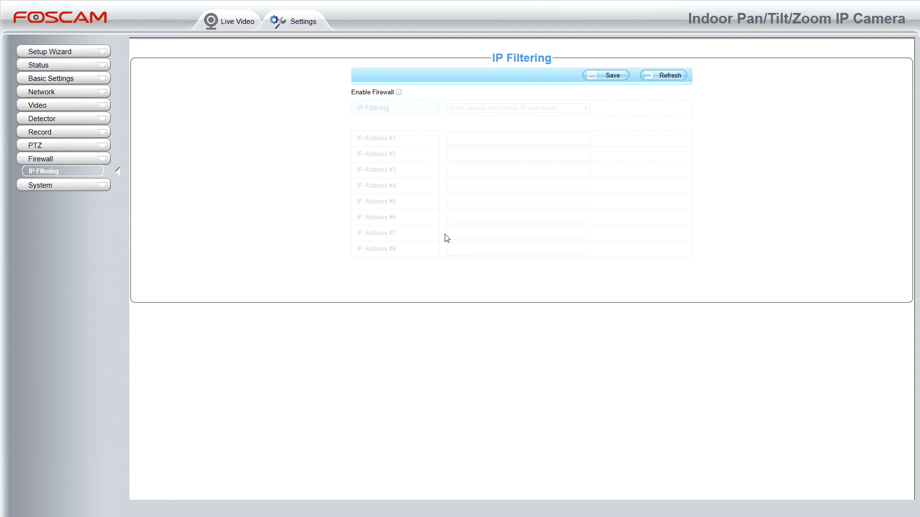
mouse_move(62, 192)
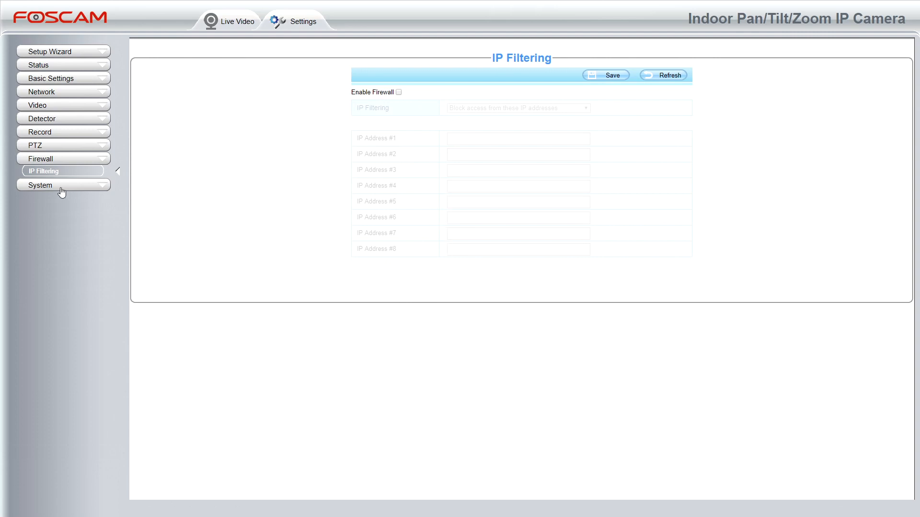
click(63, 172)
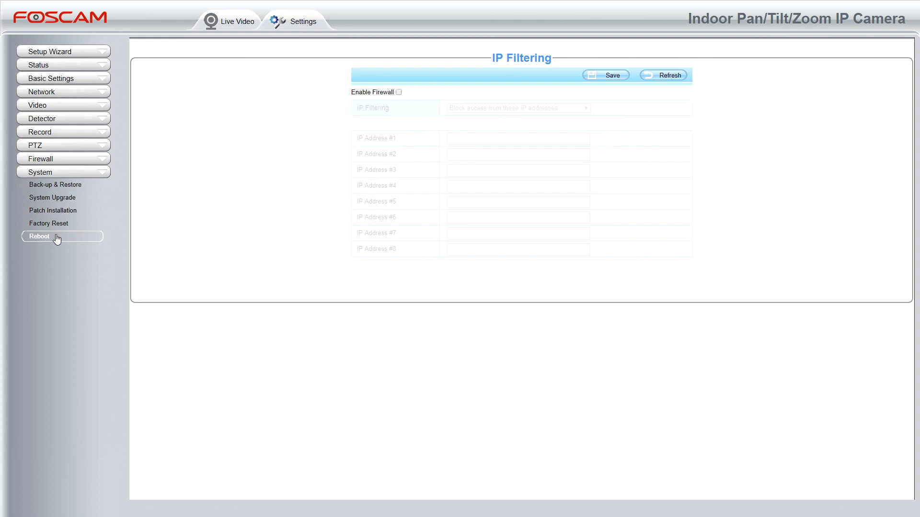
mouse_move(61, 197)
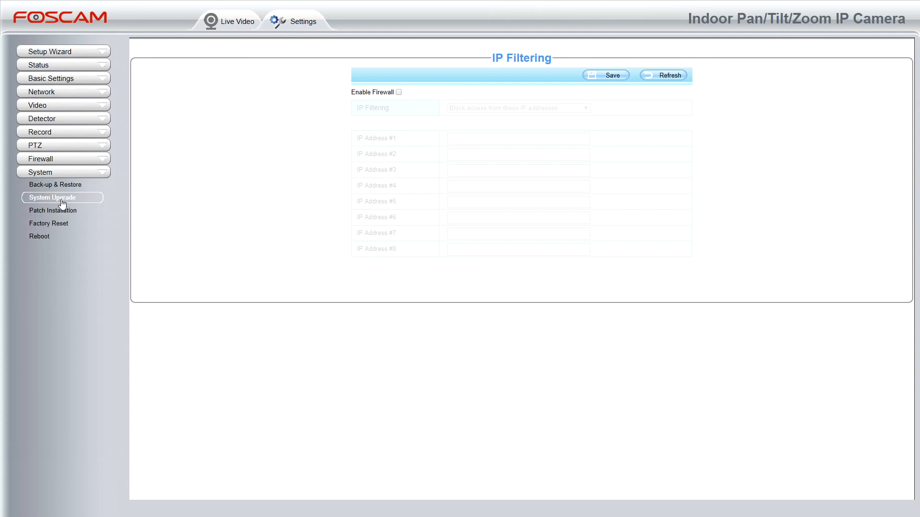
click(62, 51)
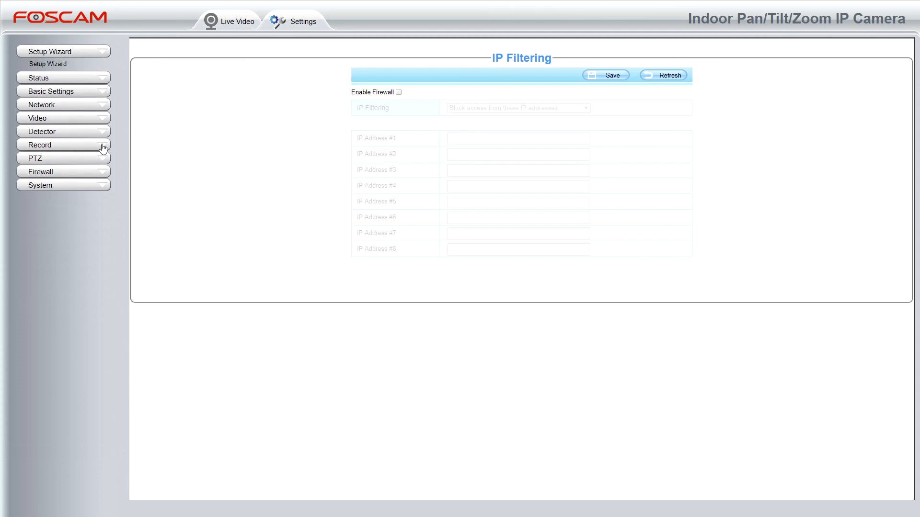
click(237, 21)
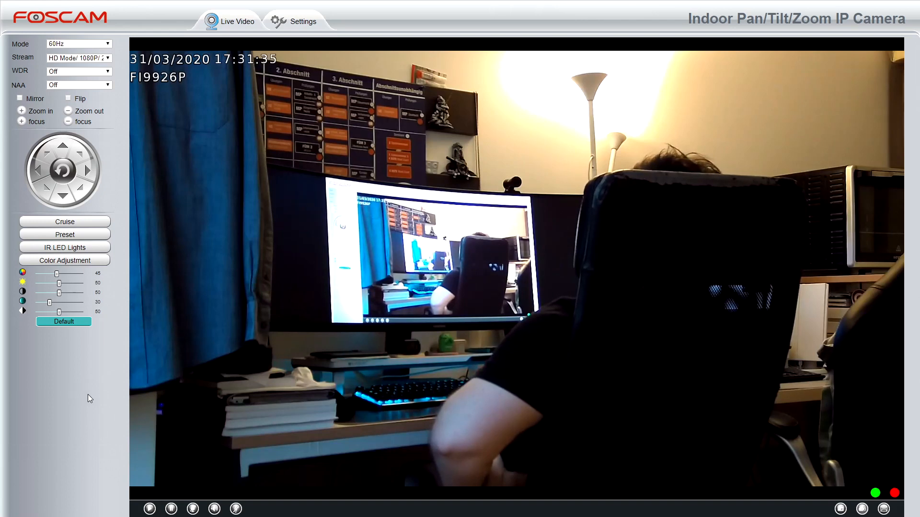
mouse_move(369, 396)
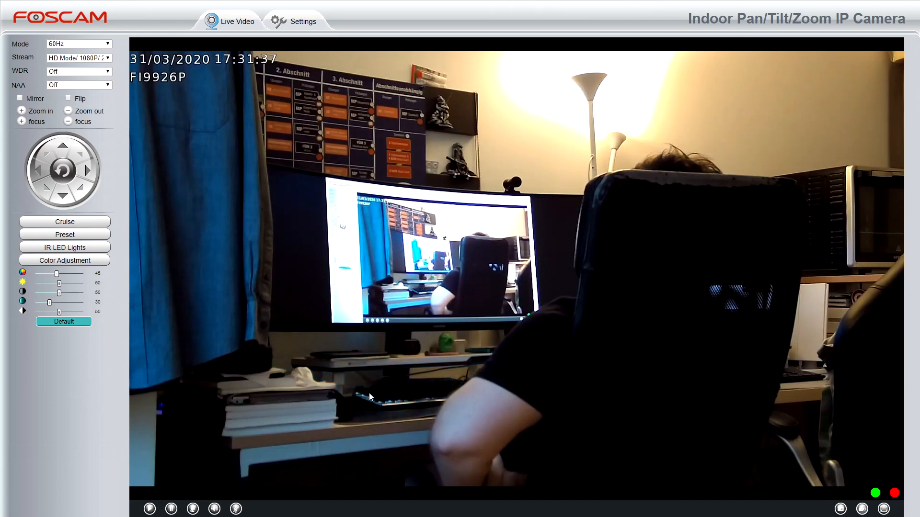